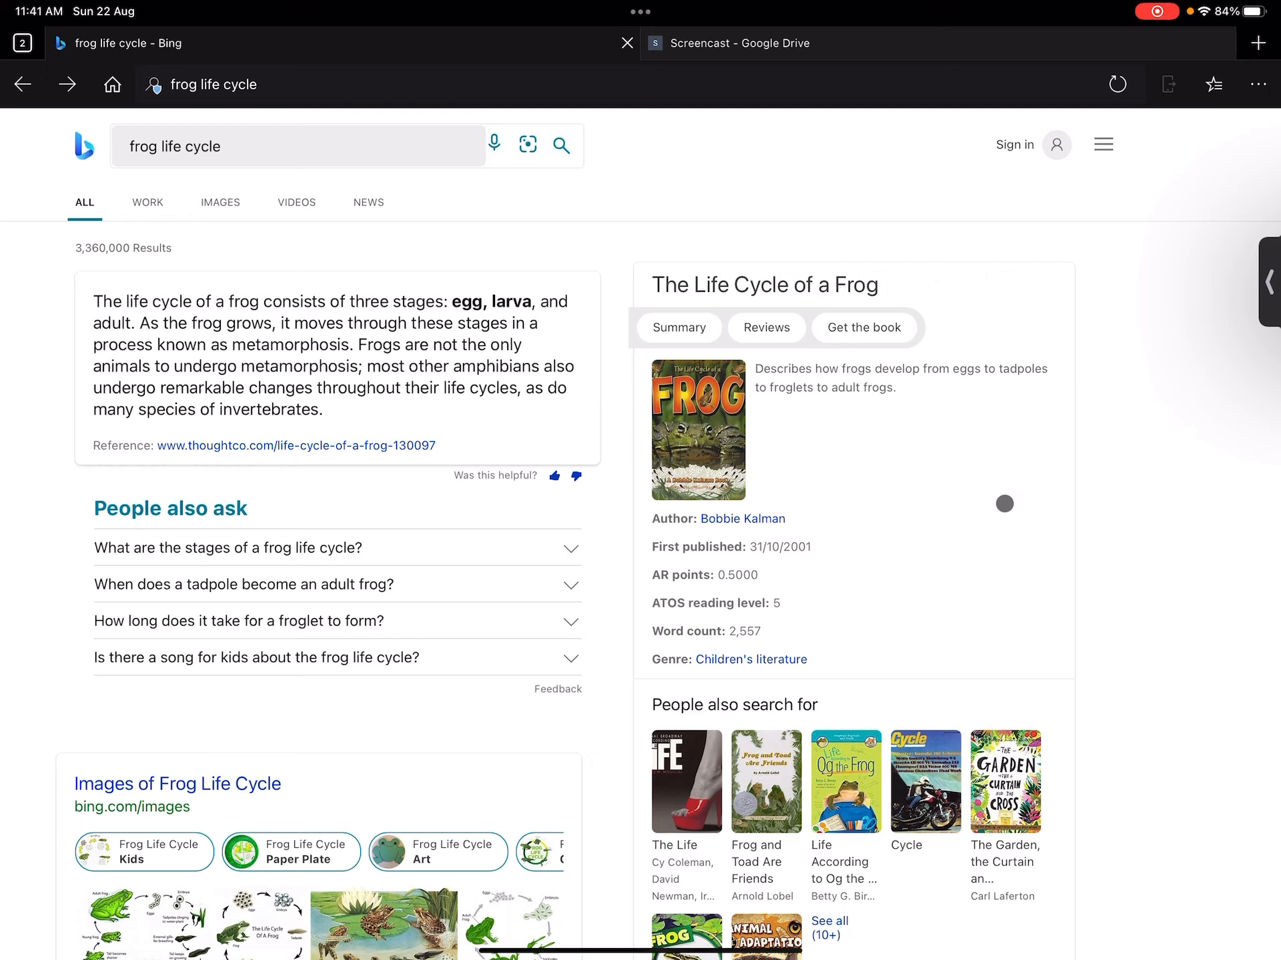
pyautogui.moveTo(1116, 706)
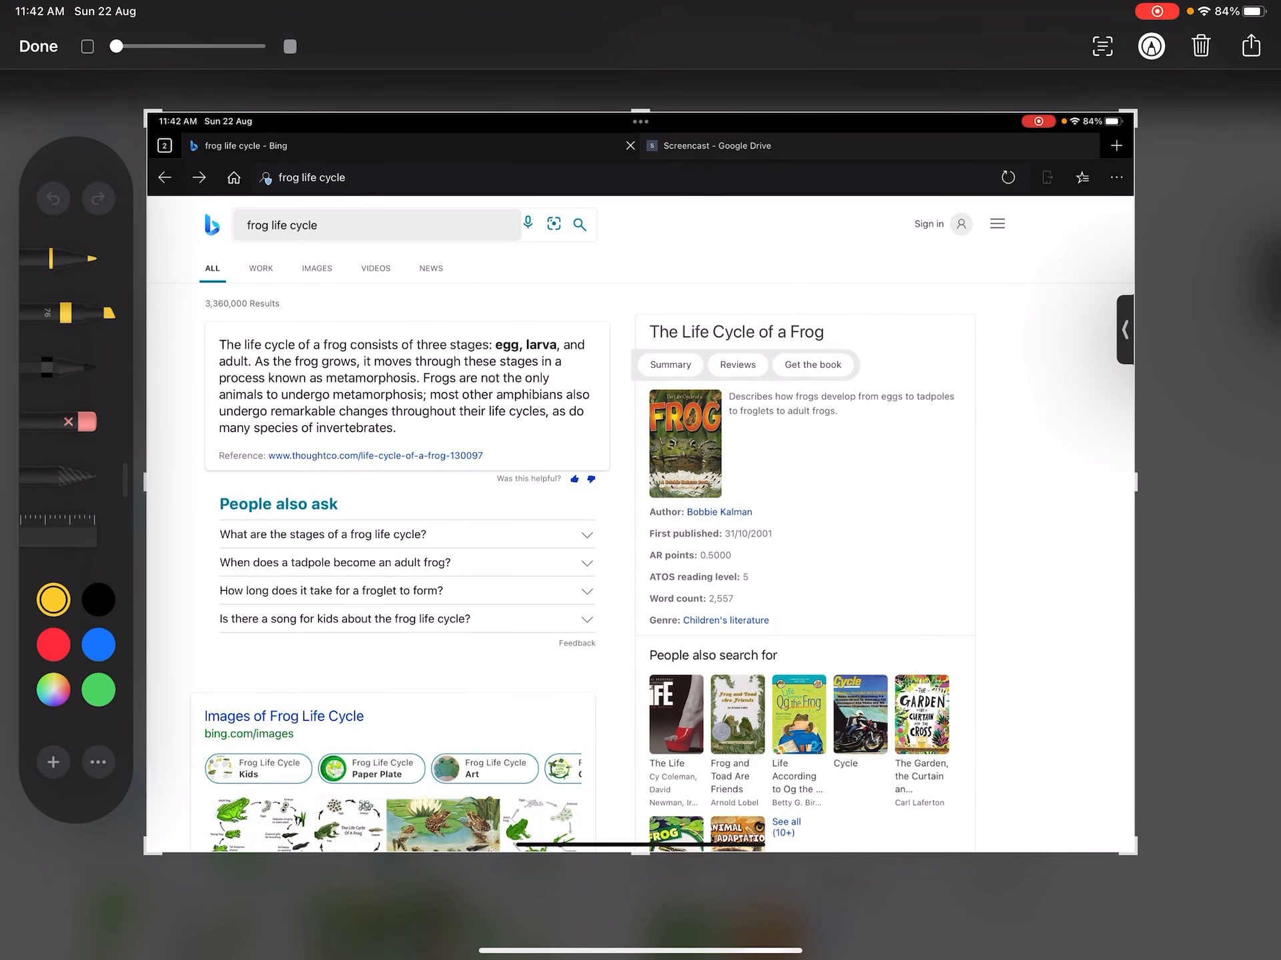
# - Circle the frog book panel in yellow, related books in blue, and label 'This text here'
pyautogui.click(70, 313)
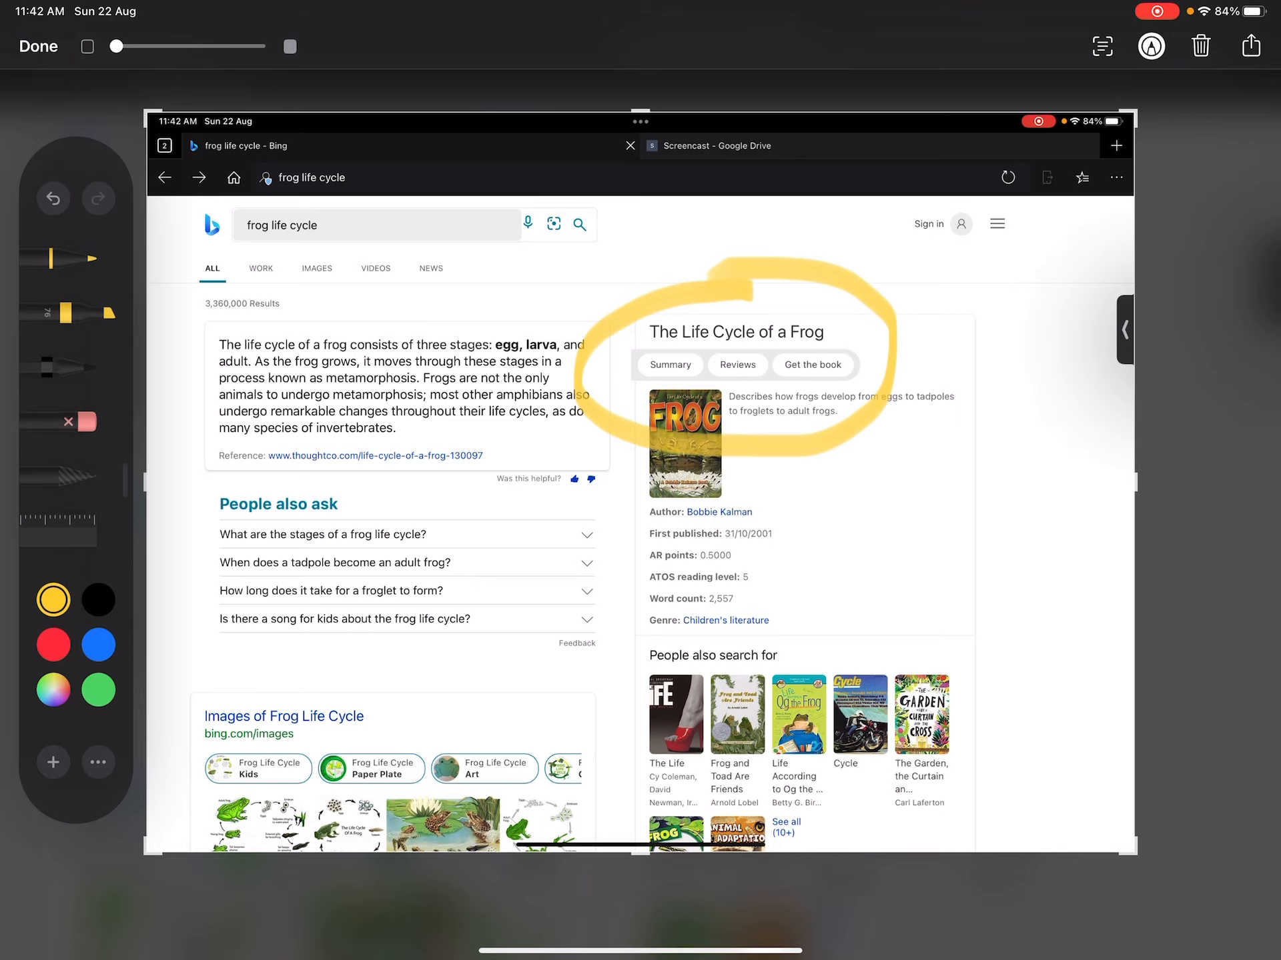
pyautogui.click(97, 645)
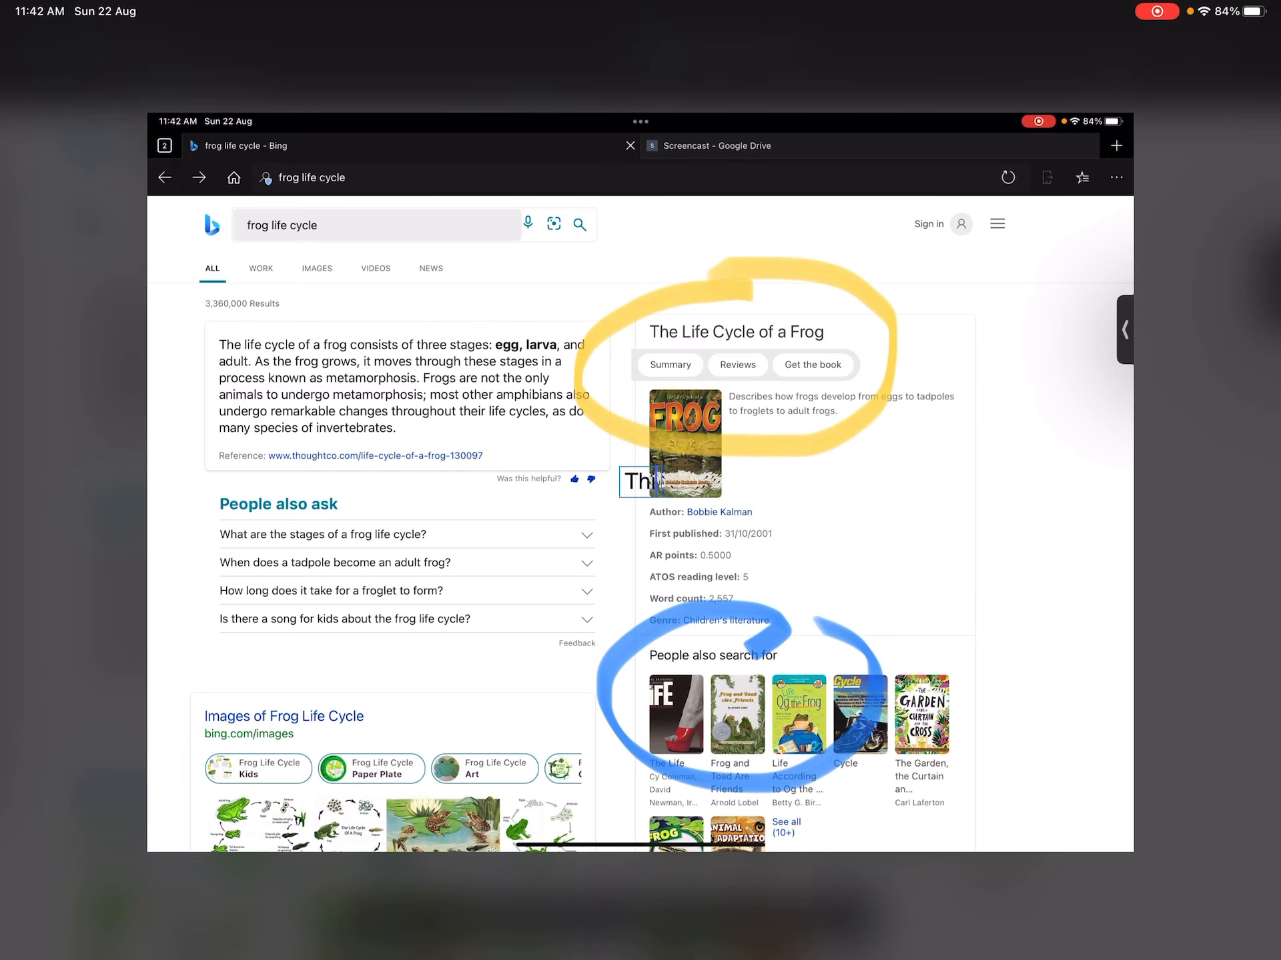
pyautogui.write('This text here')
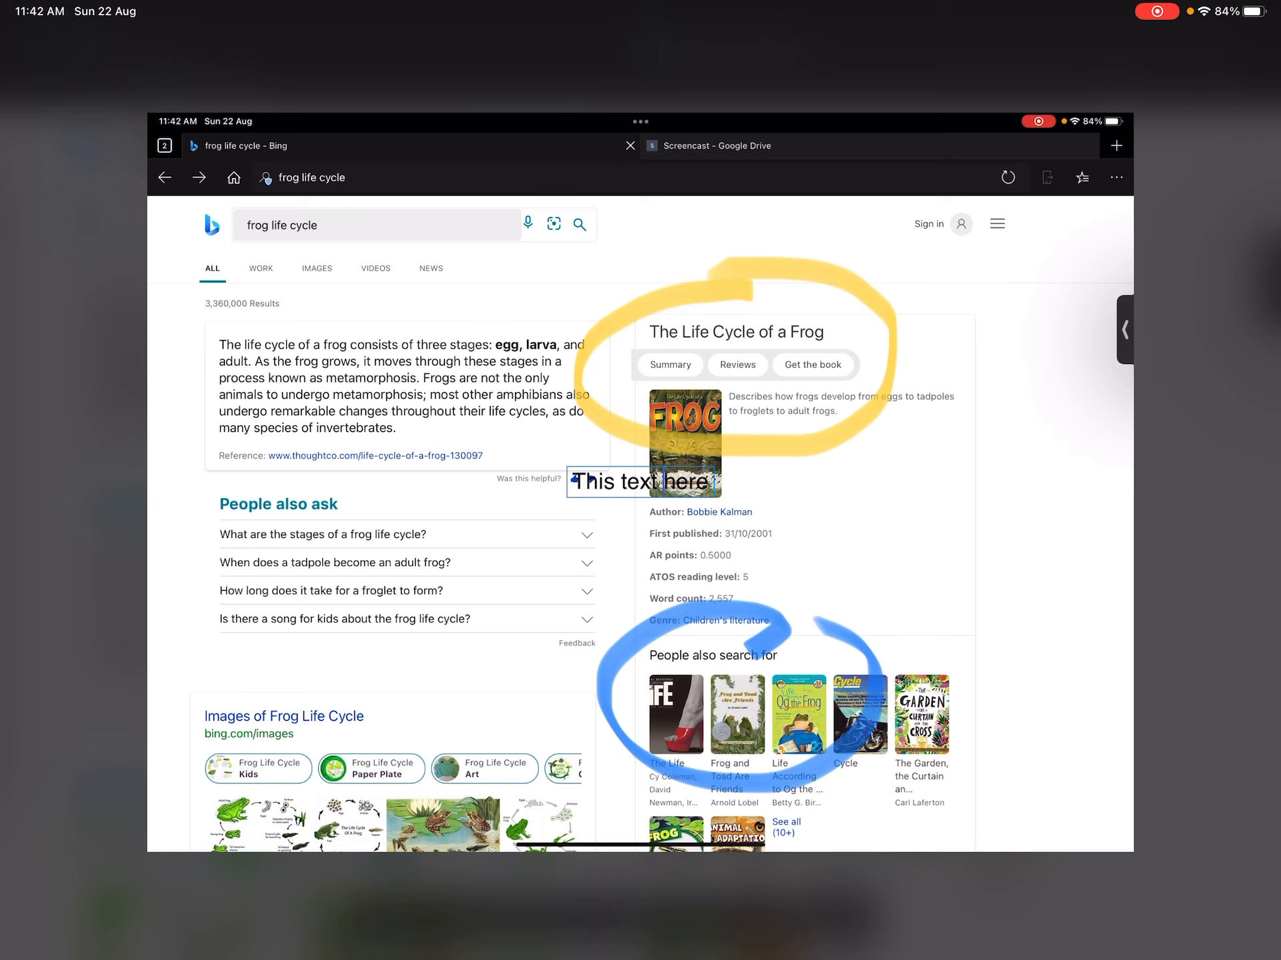
pyautogui.click(641, 480)
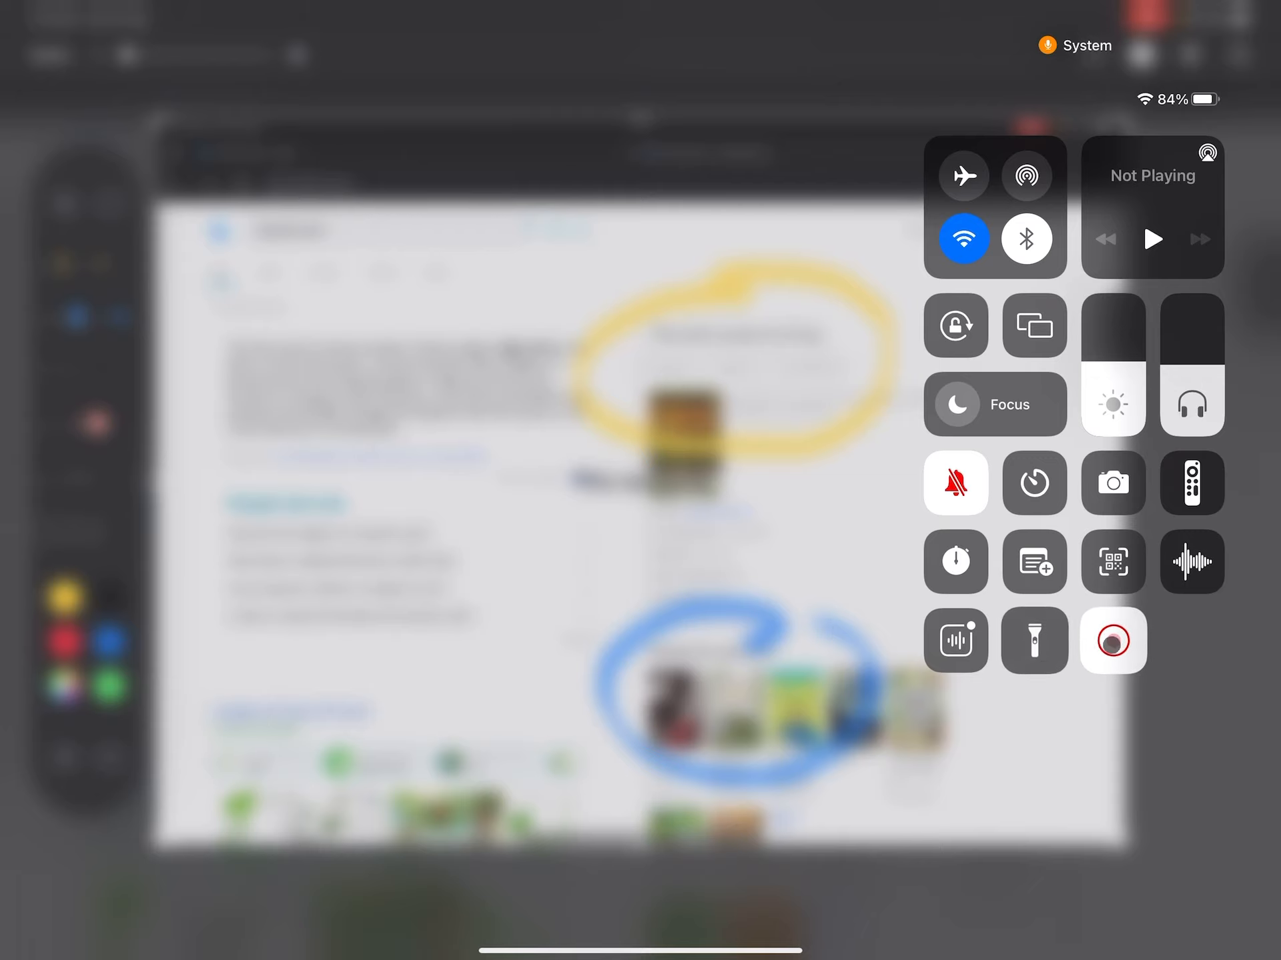
# - Bring up Control Centre over the annotated frog screenshot
pyautogui.click(1113, 640)
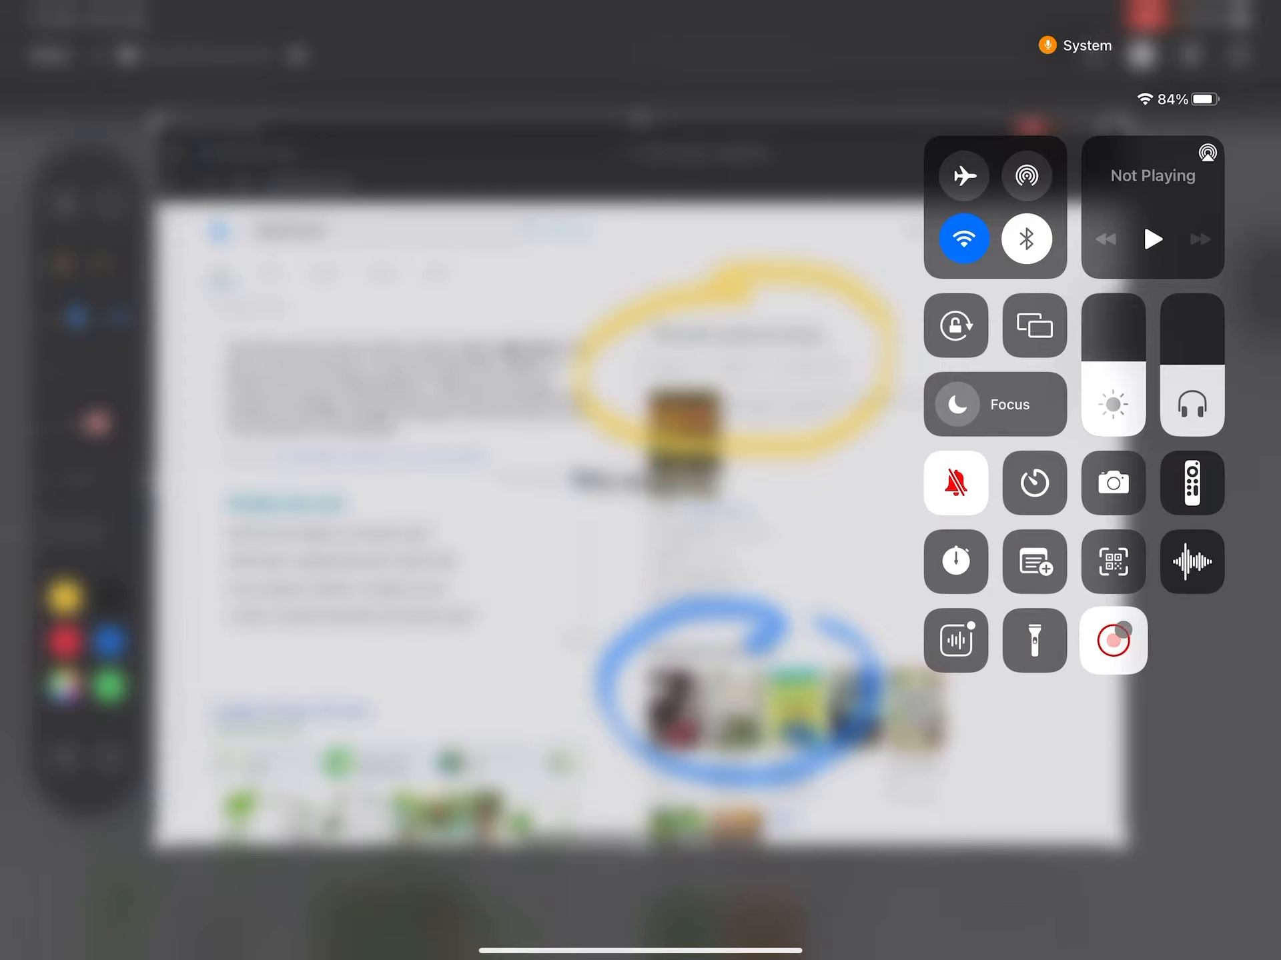
pyautogui.click(1113, 640)
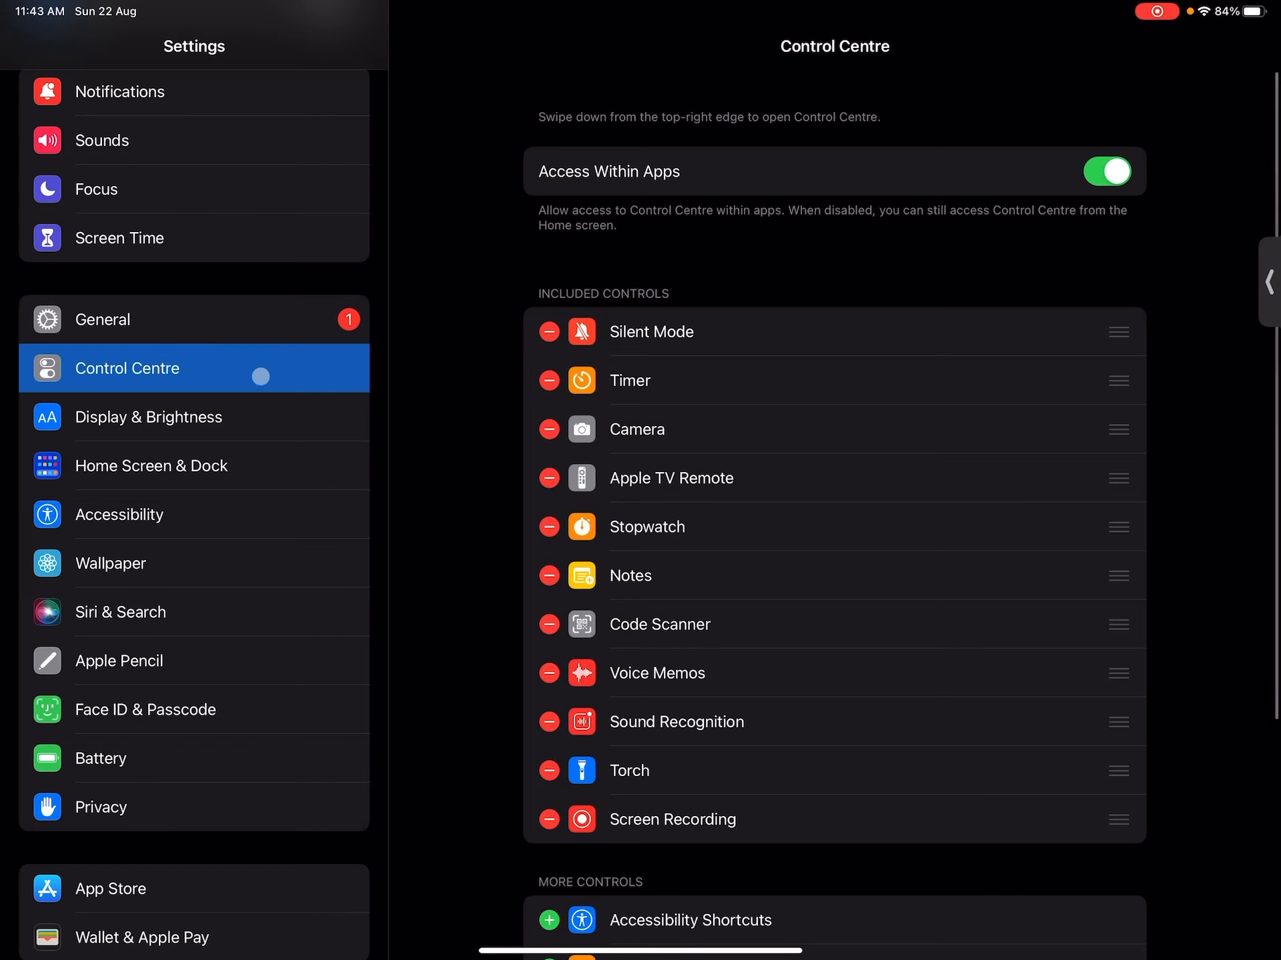
# - Drag Screen Recording above Silent Mode at the top of Included Controls
pyautogui.scroll(-3)
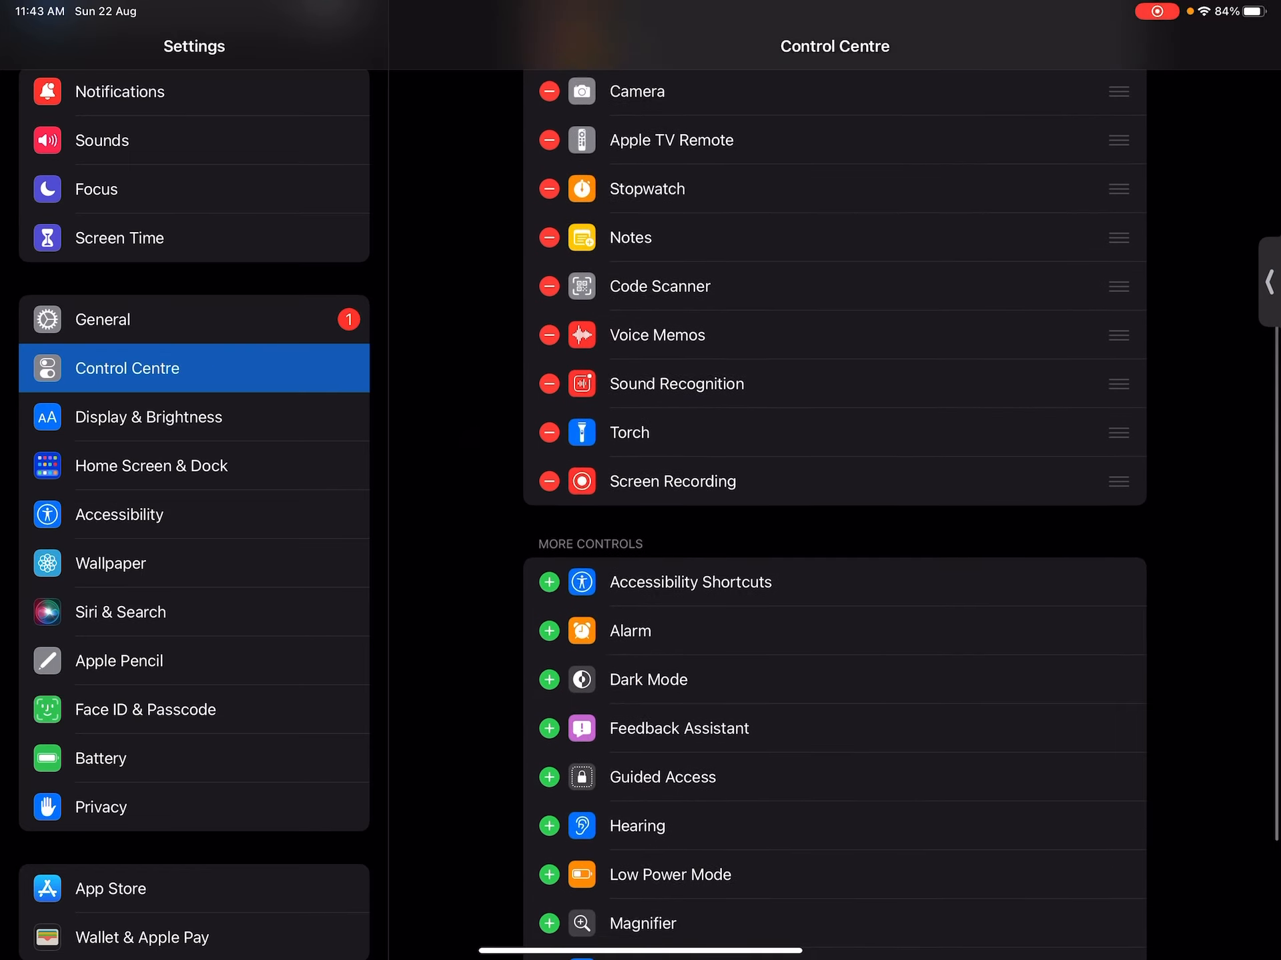
pyautogui.scroll(-3)
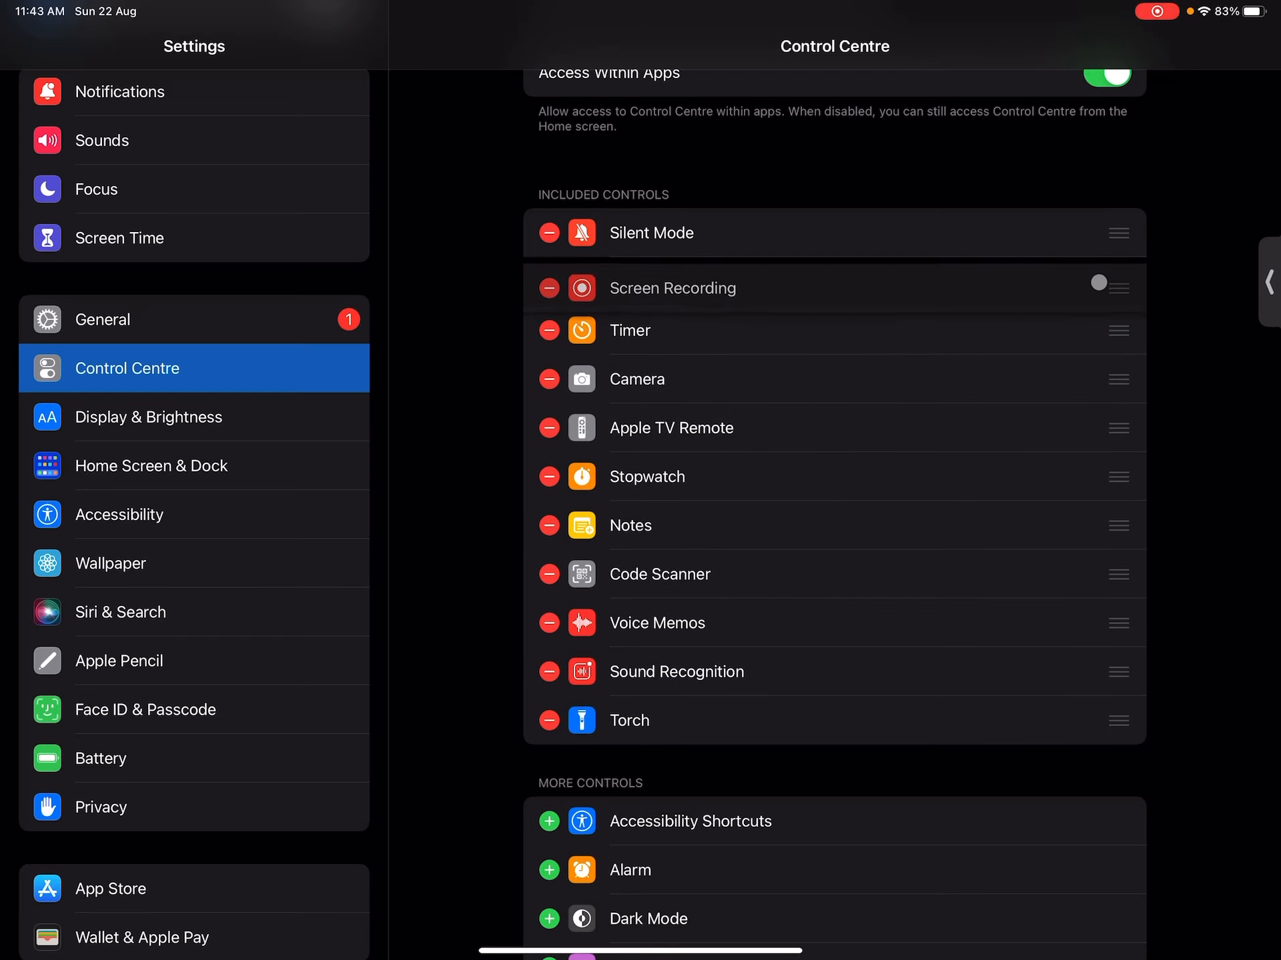
pyautogui.moveTo(1119, 287); pyautogui.dragTo(1119, 233)
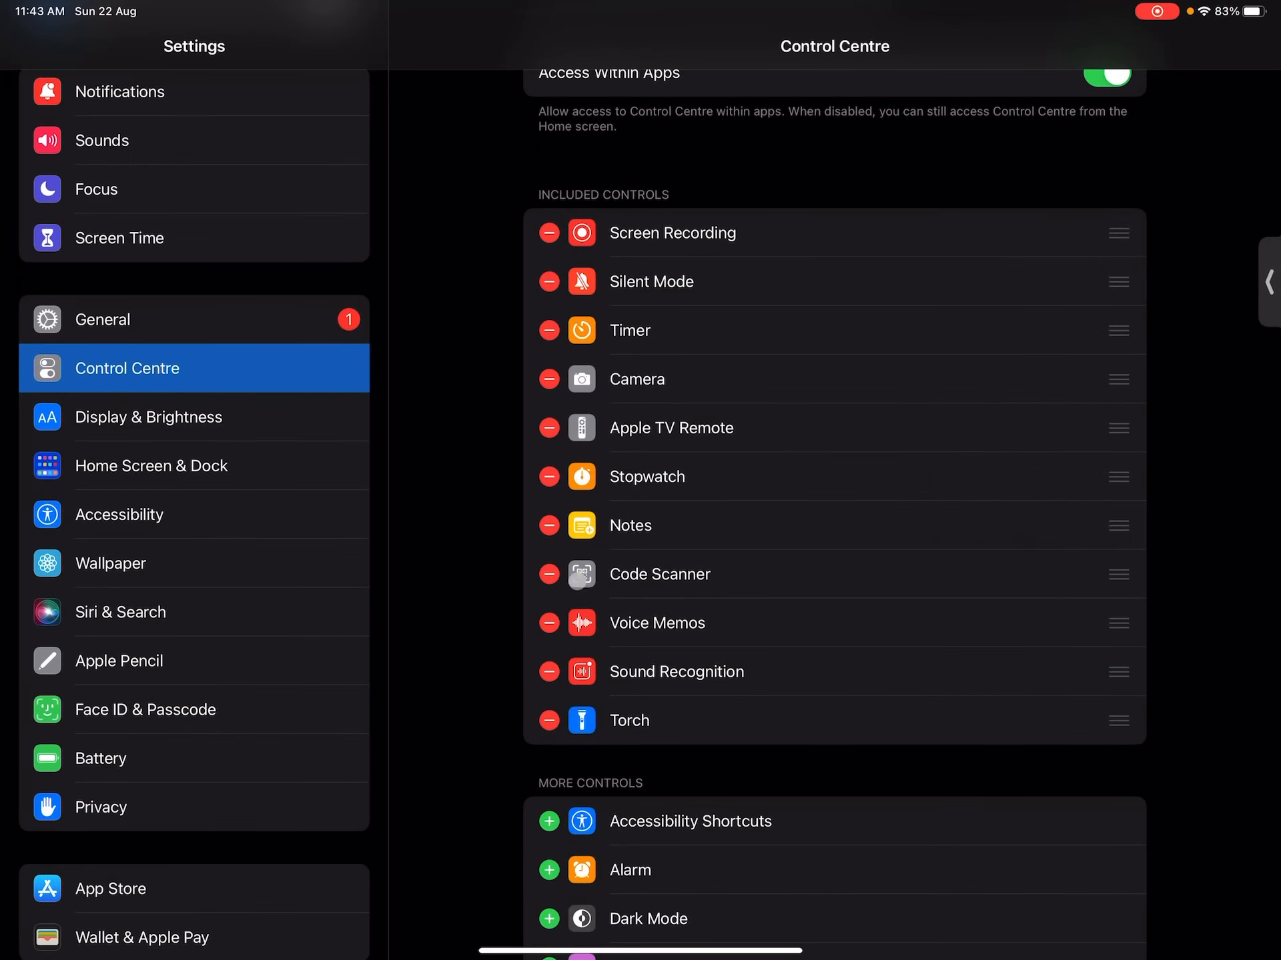
# - Add Low Power Mode and Hearing from More Controls to Control Centre
pyautogui.scroll(-3)
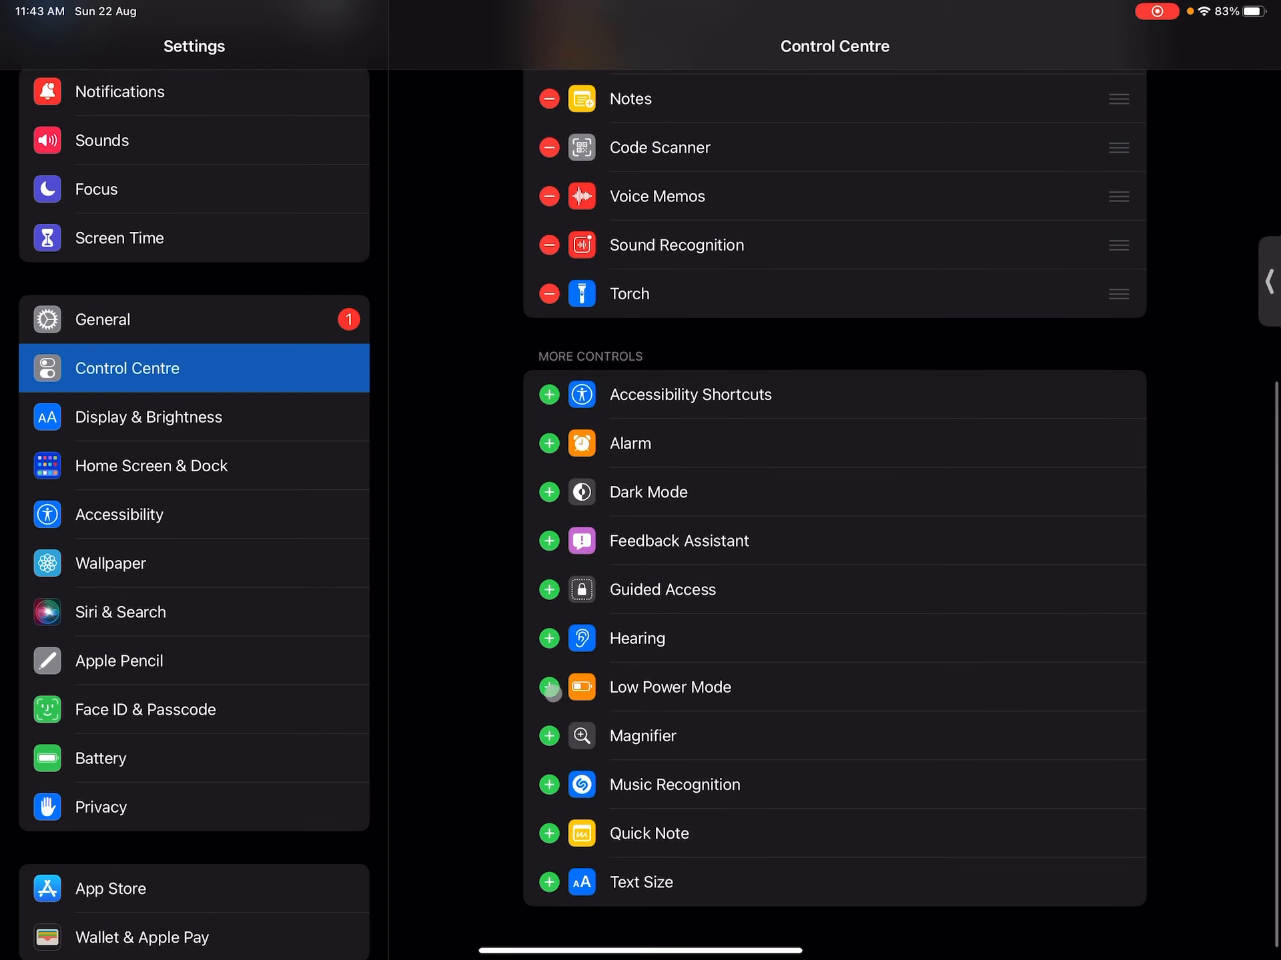
pyautogui.click(548, 687)
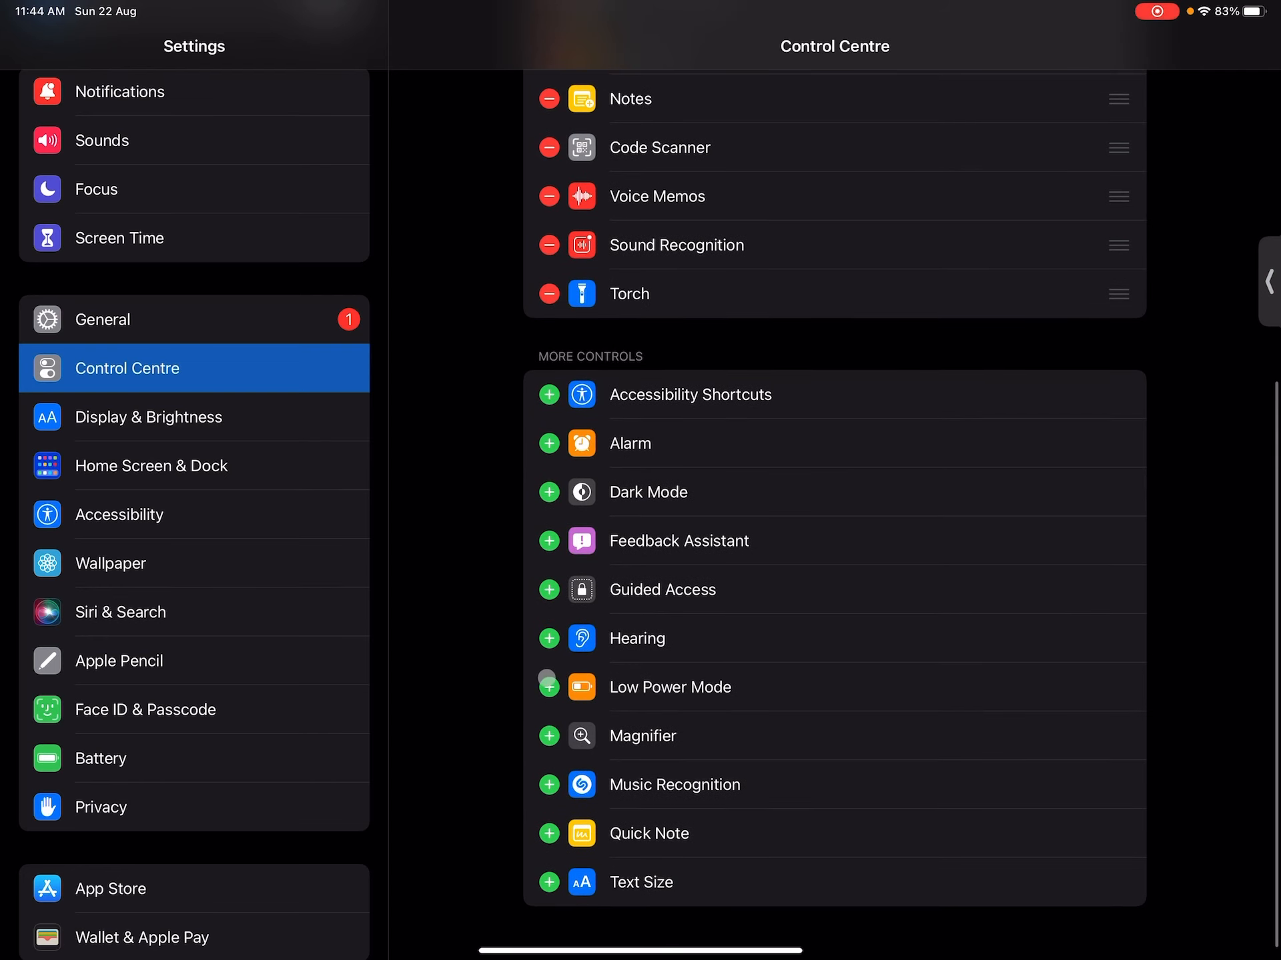
pyautogui.click(549, 686)
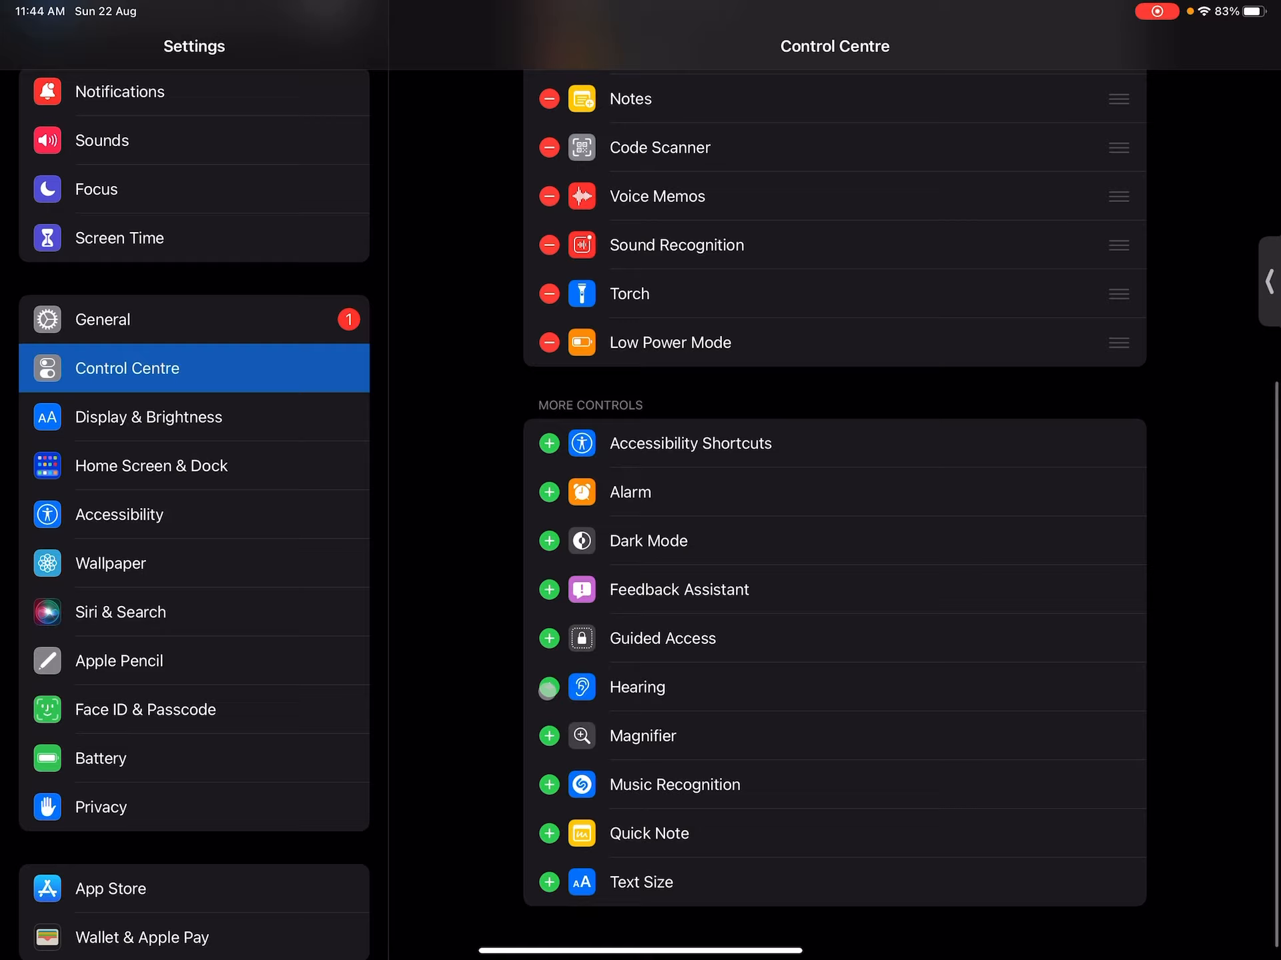
pyautogui.click(548, 688)
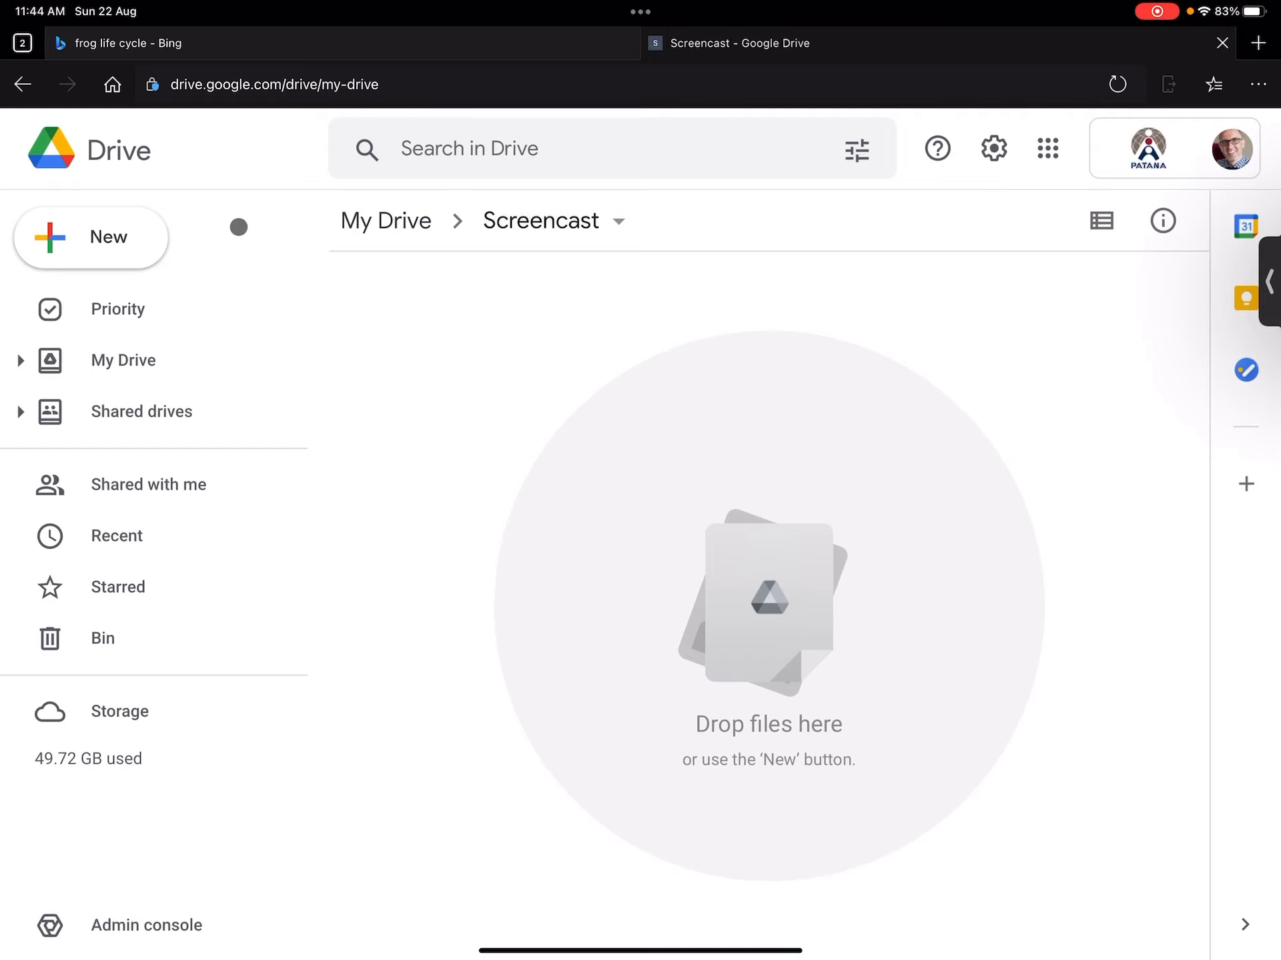
# - Check the New menu, dismiss it, and switch to the Bing 'frog life cycle' tab
pyautogui.click(90, 238)
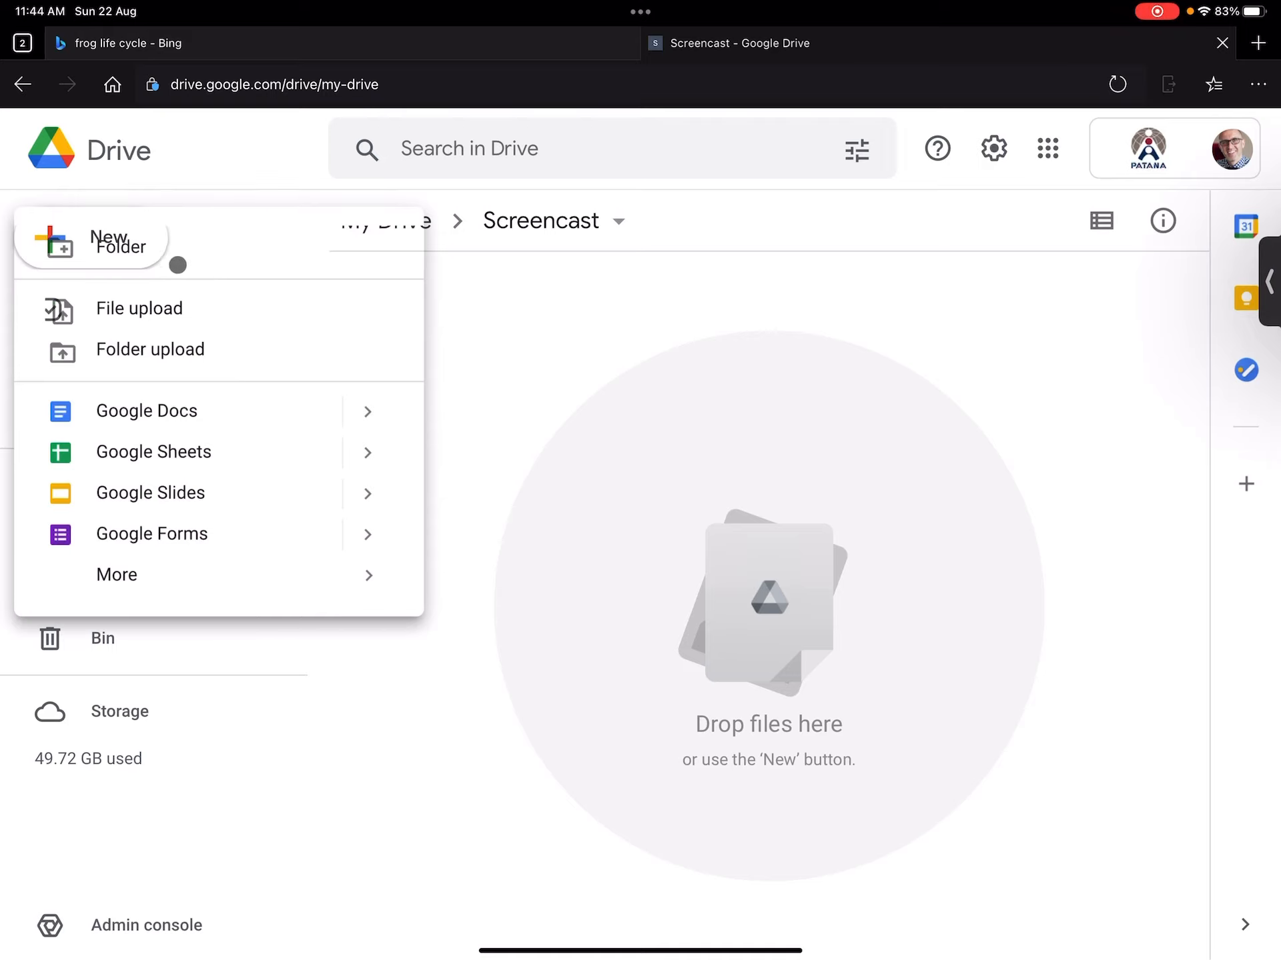
pyautogui.click(639, 242)
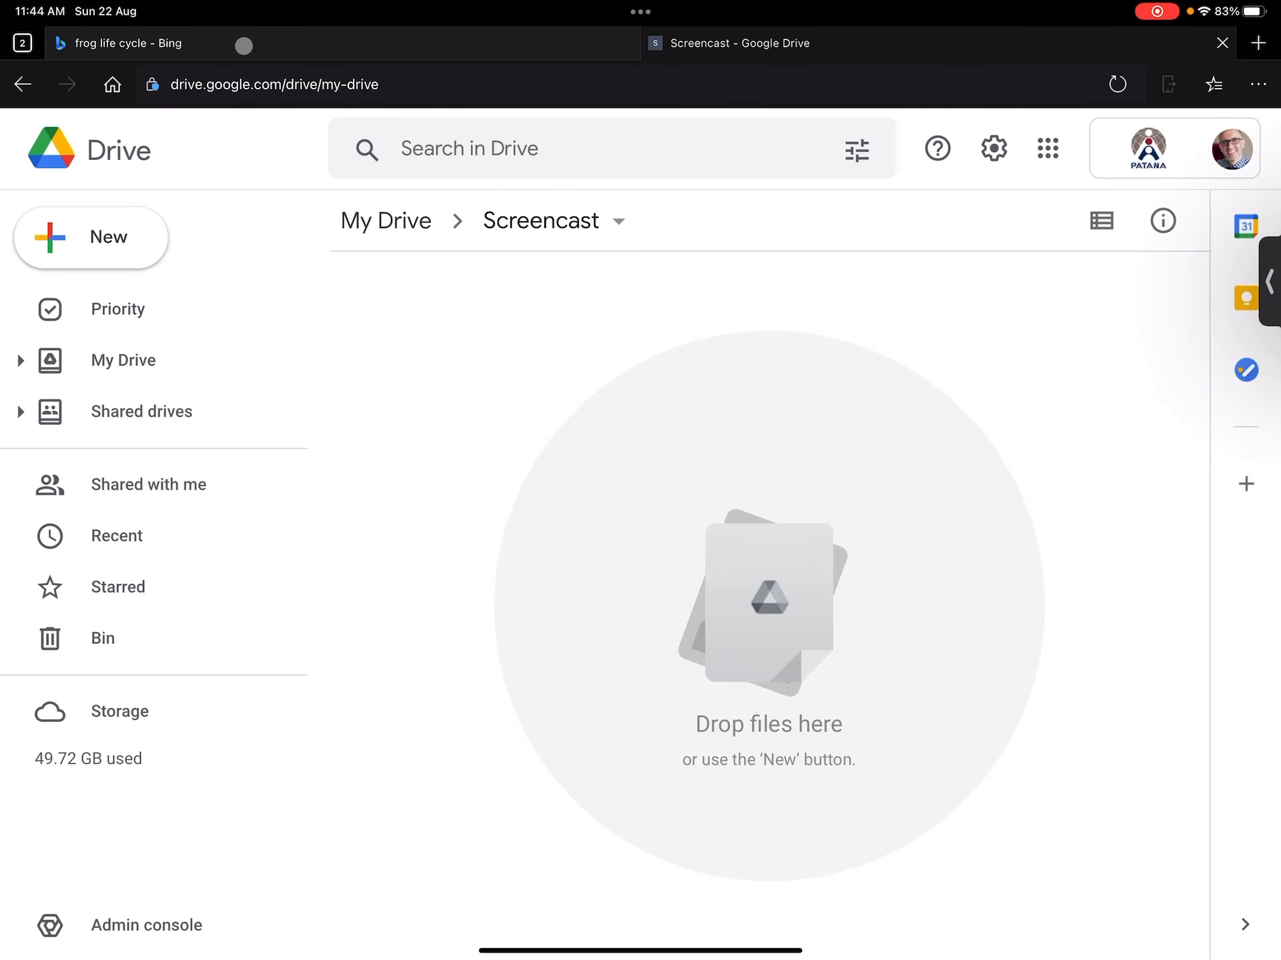
pyautogui.click(123, 43)
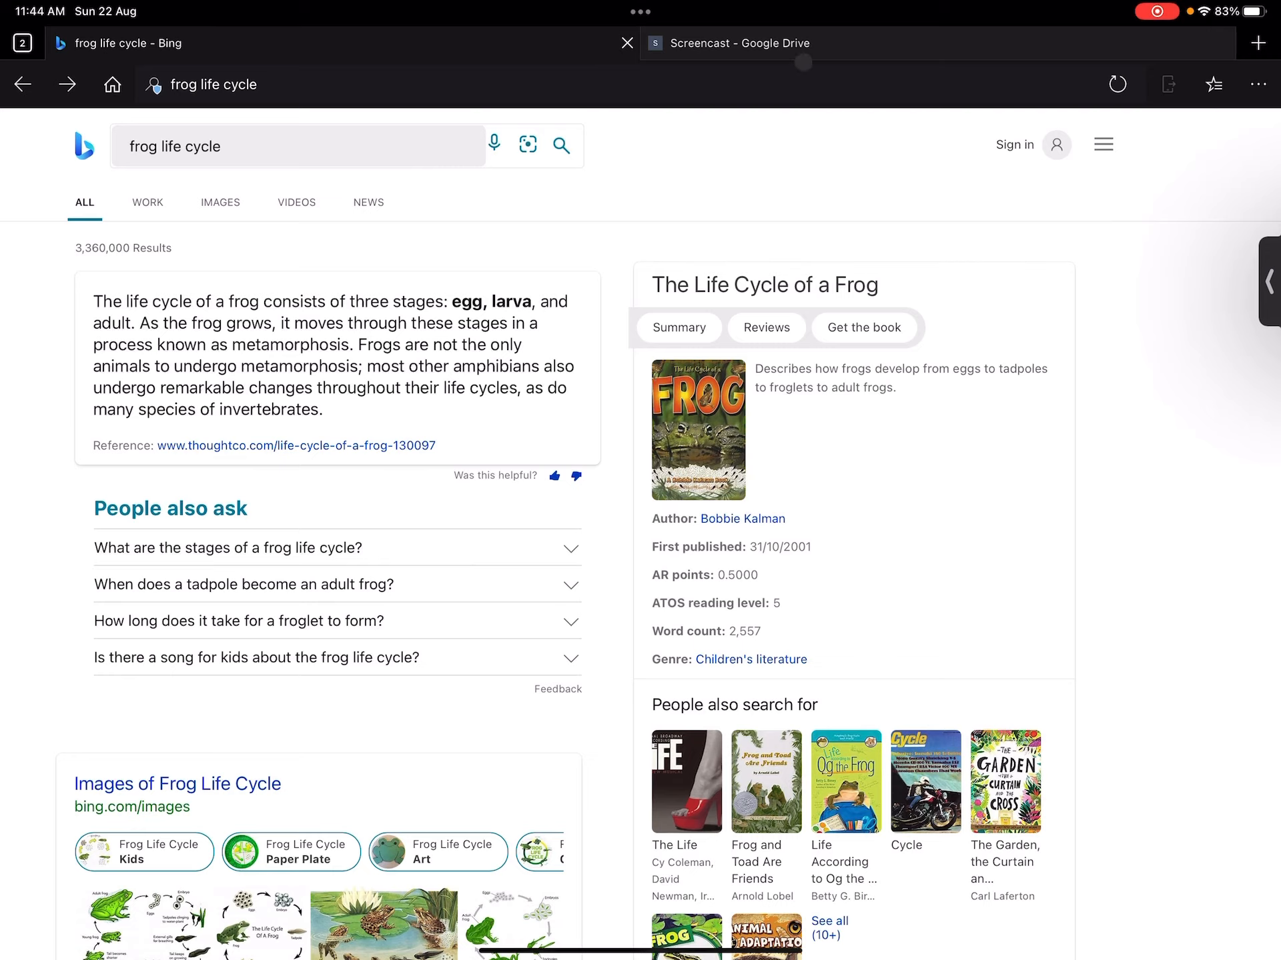
# - Switch to the 'Screencast - Google Drive' tab in Edge
pyautogui.click(729, 43)
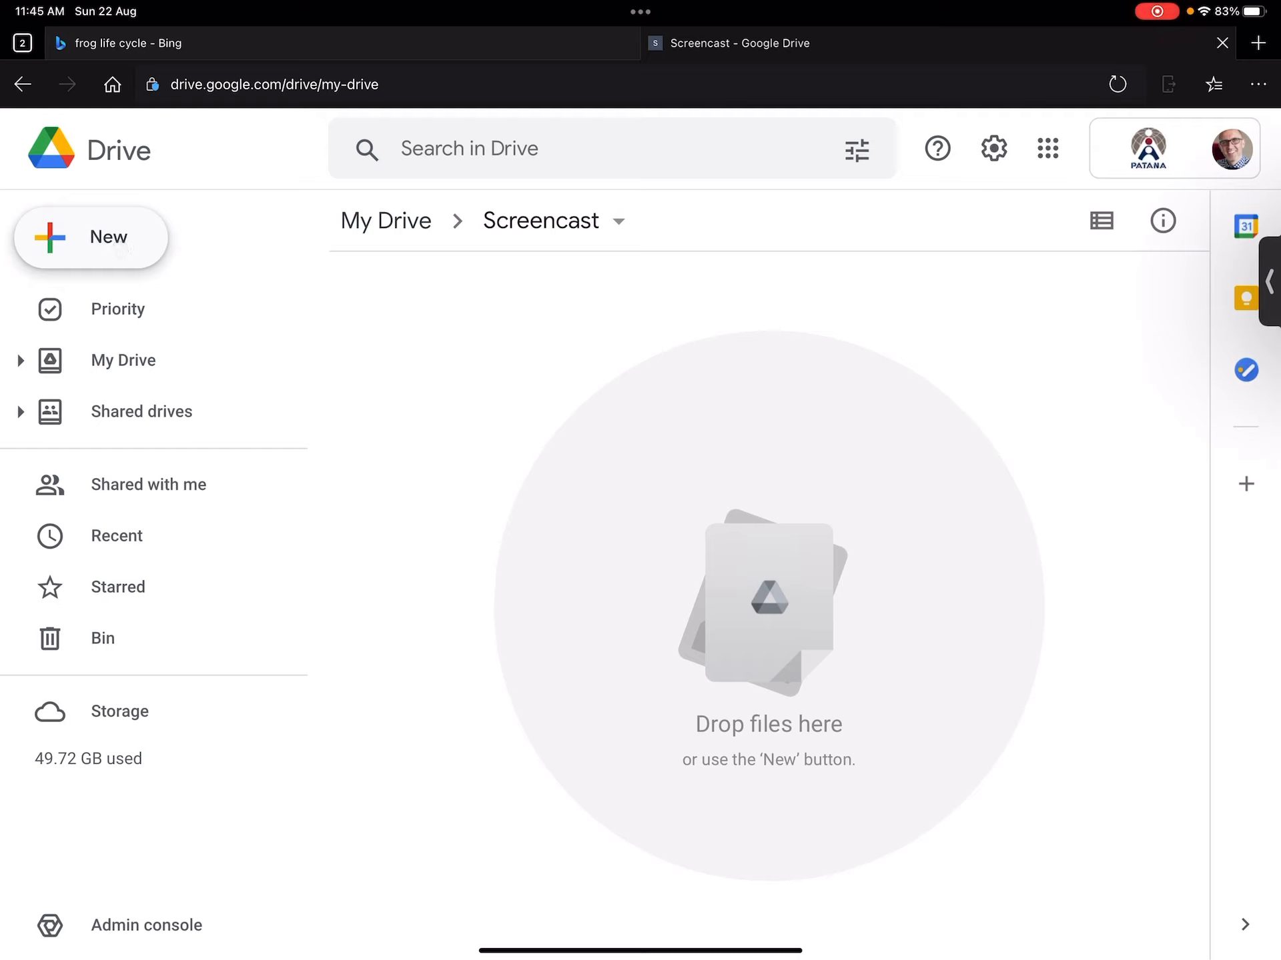
# - Choose a file upload from the Photo Library via the New menu
pyautogui.click(91, 237)
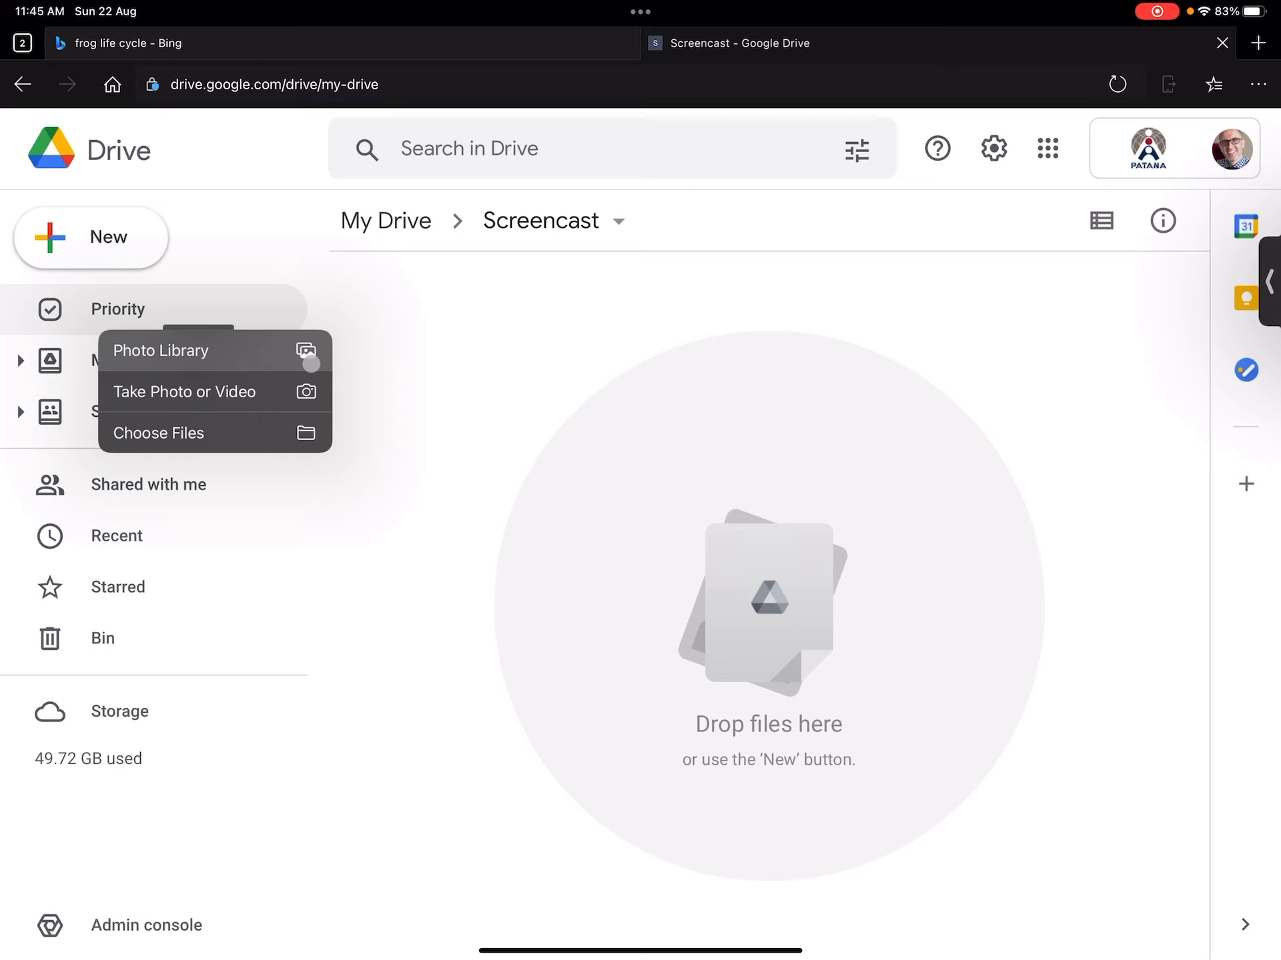
pyautogui.click(161, 350)
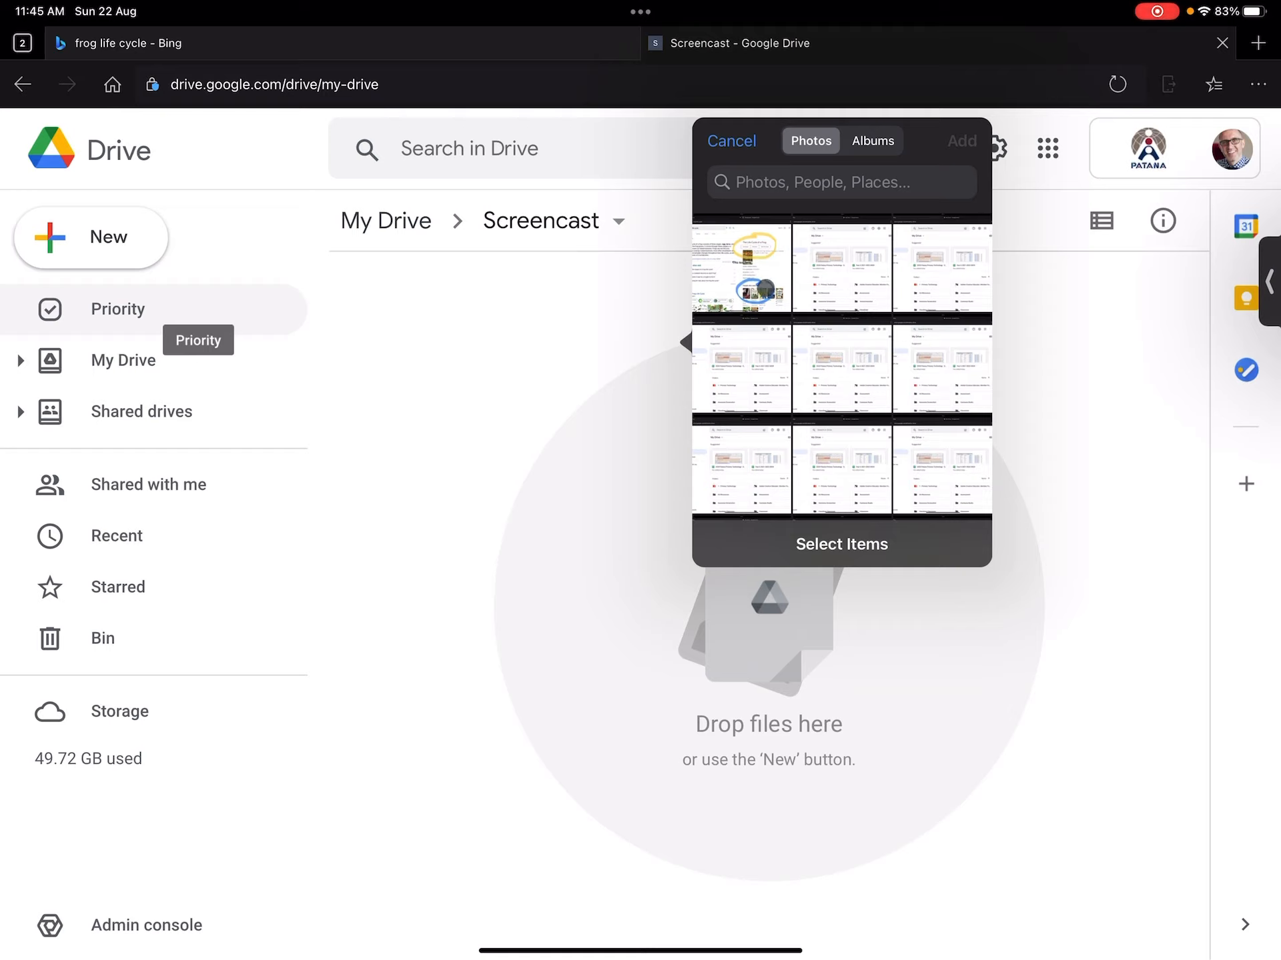
# - Select the first annotated frog screenshot and add it to the Screencast folder
pyautogui.click(742, 266)
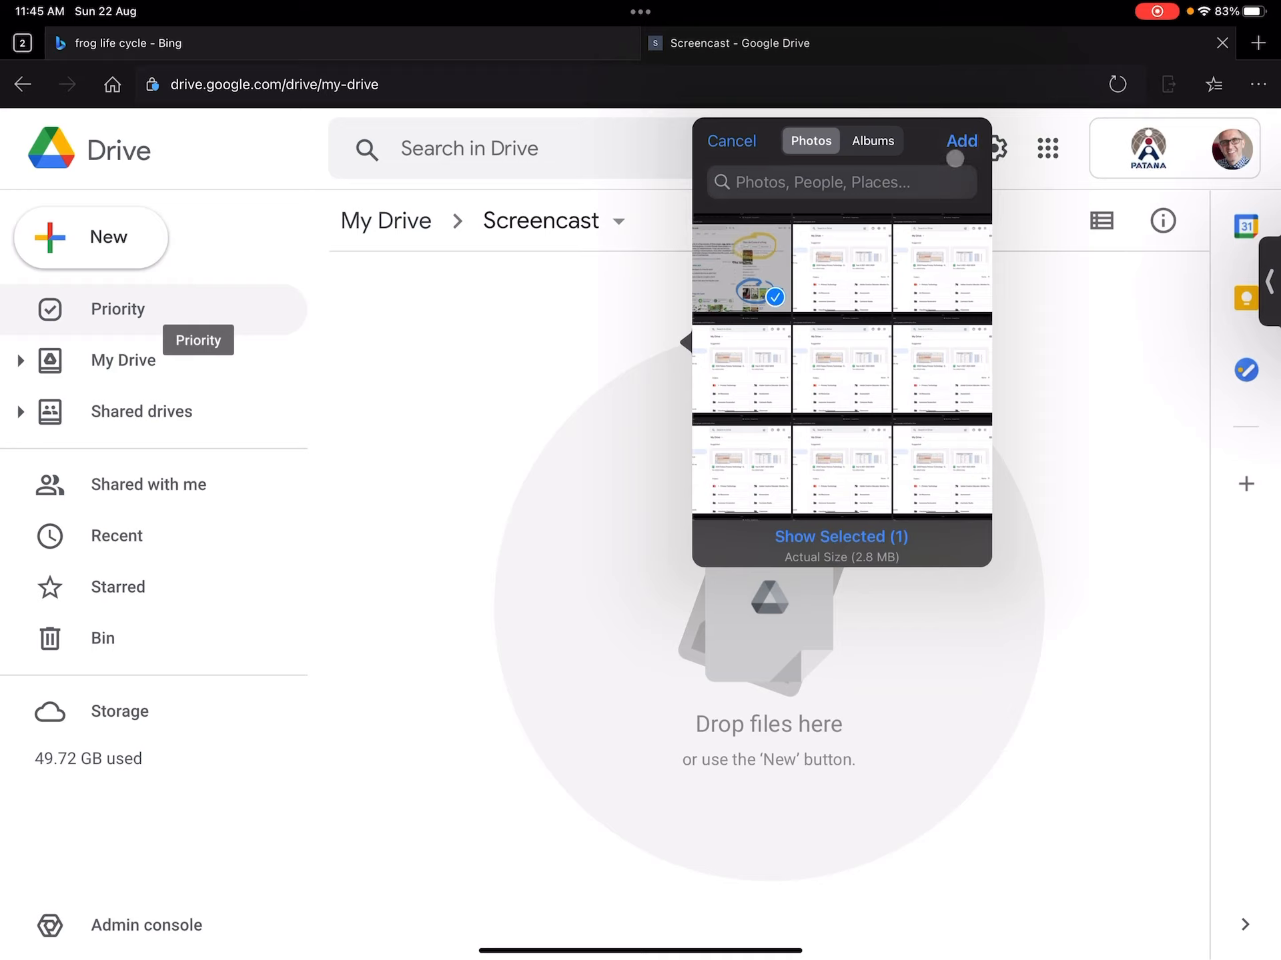
pyautogui.click(960, 141)
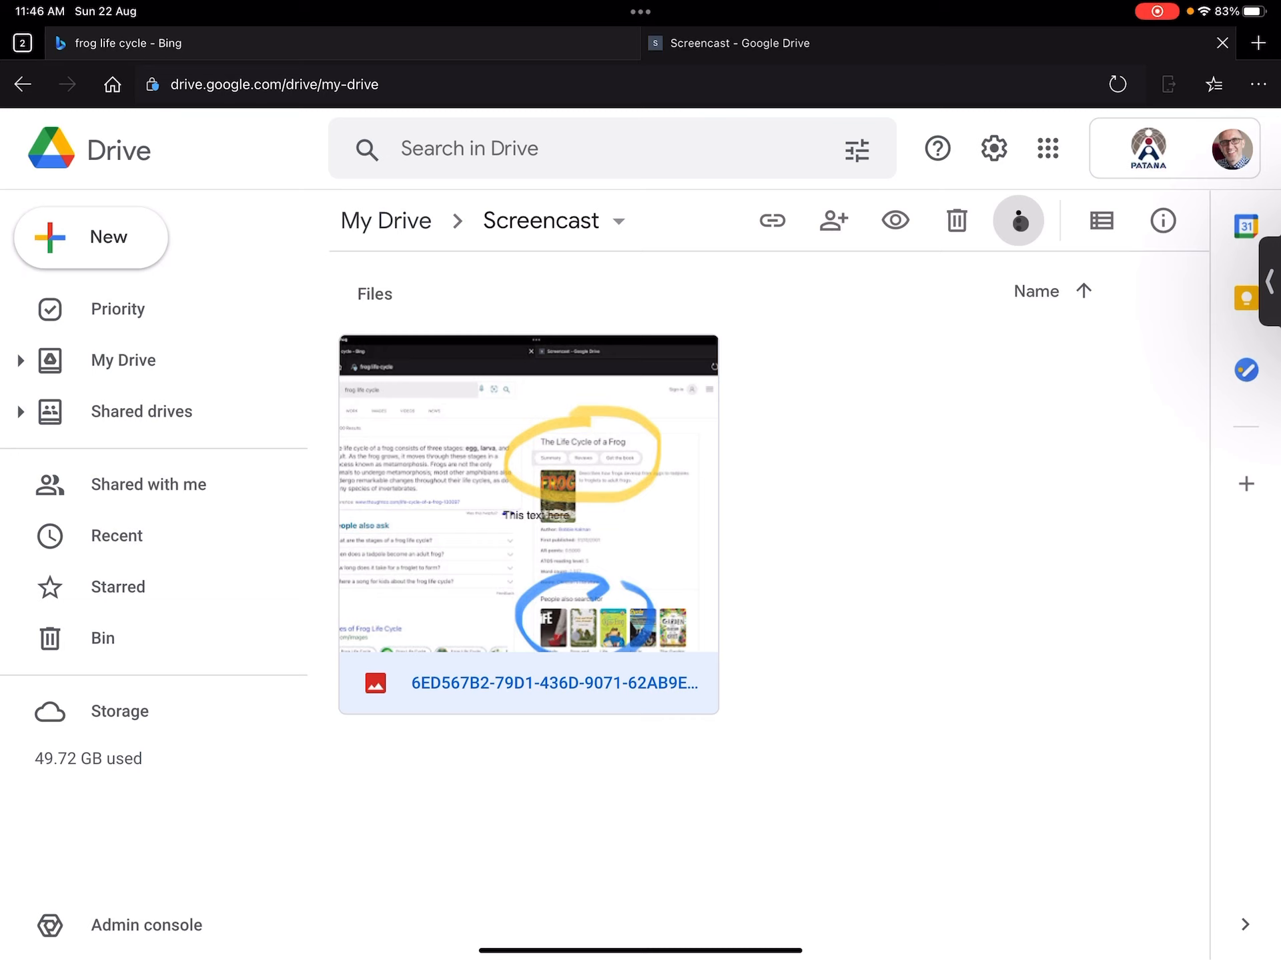
# - Replace the generated file name with 'Screencast of frog life', fixing the typo
pyautogui.click(1017, 221)
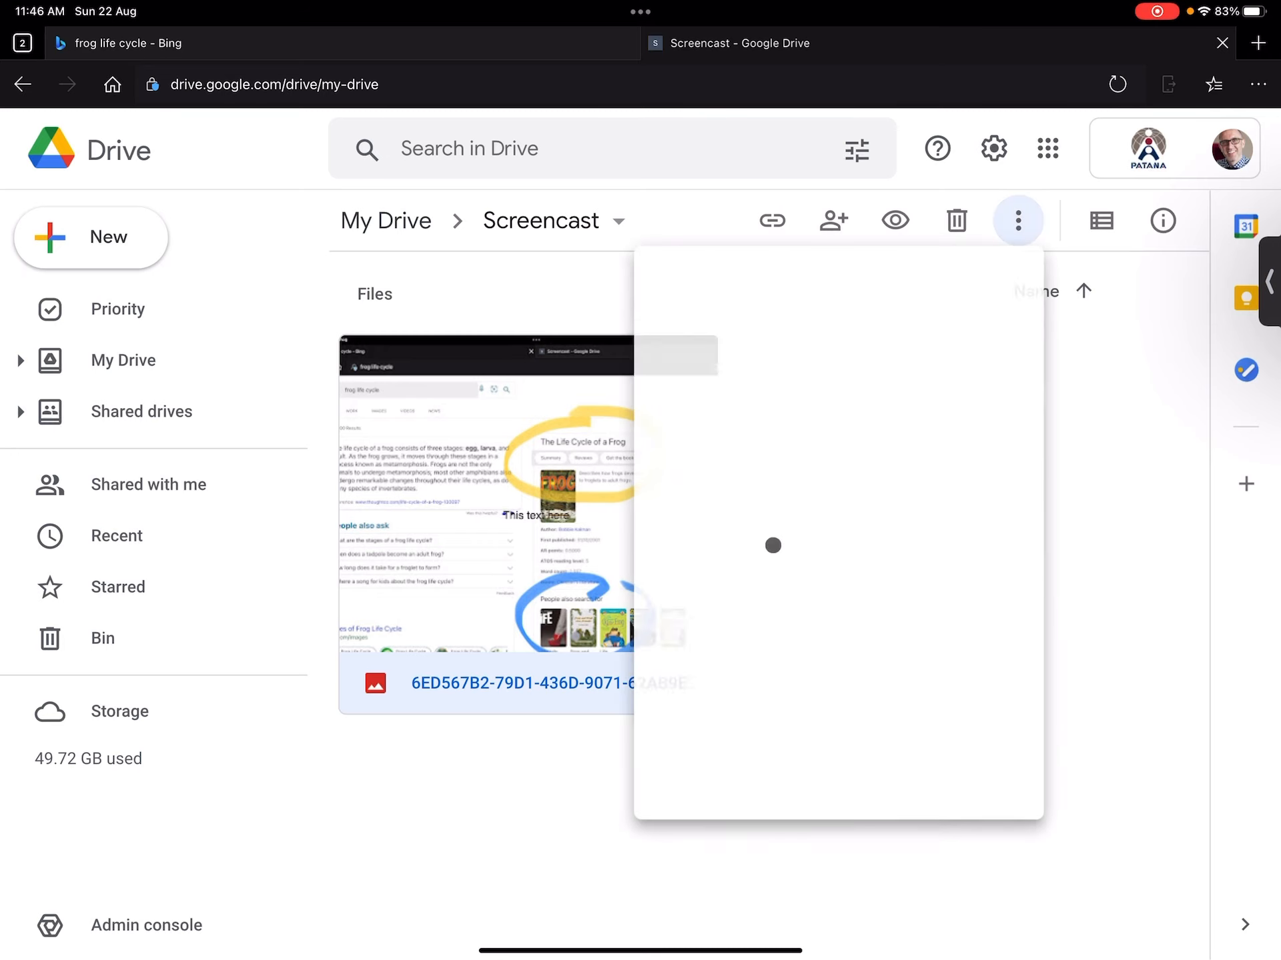
pyautogui.click(1017, 221)
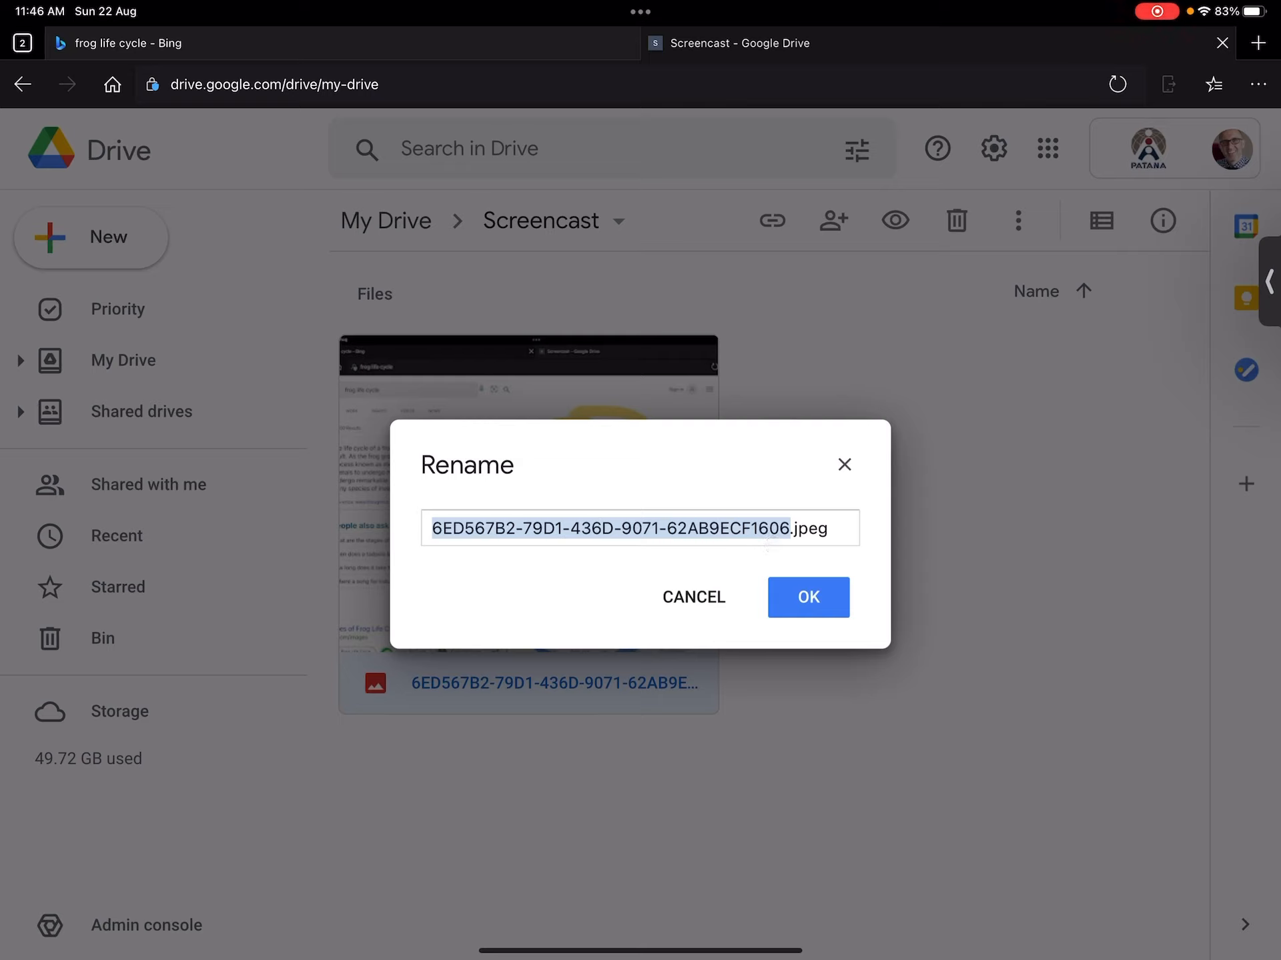
pyautogui.click(709, 527)
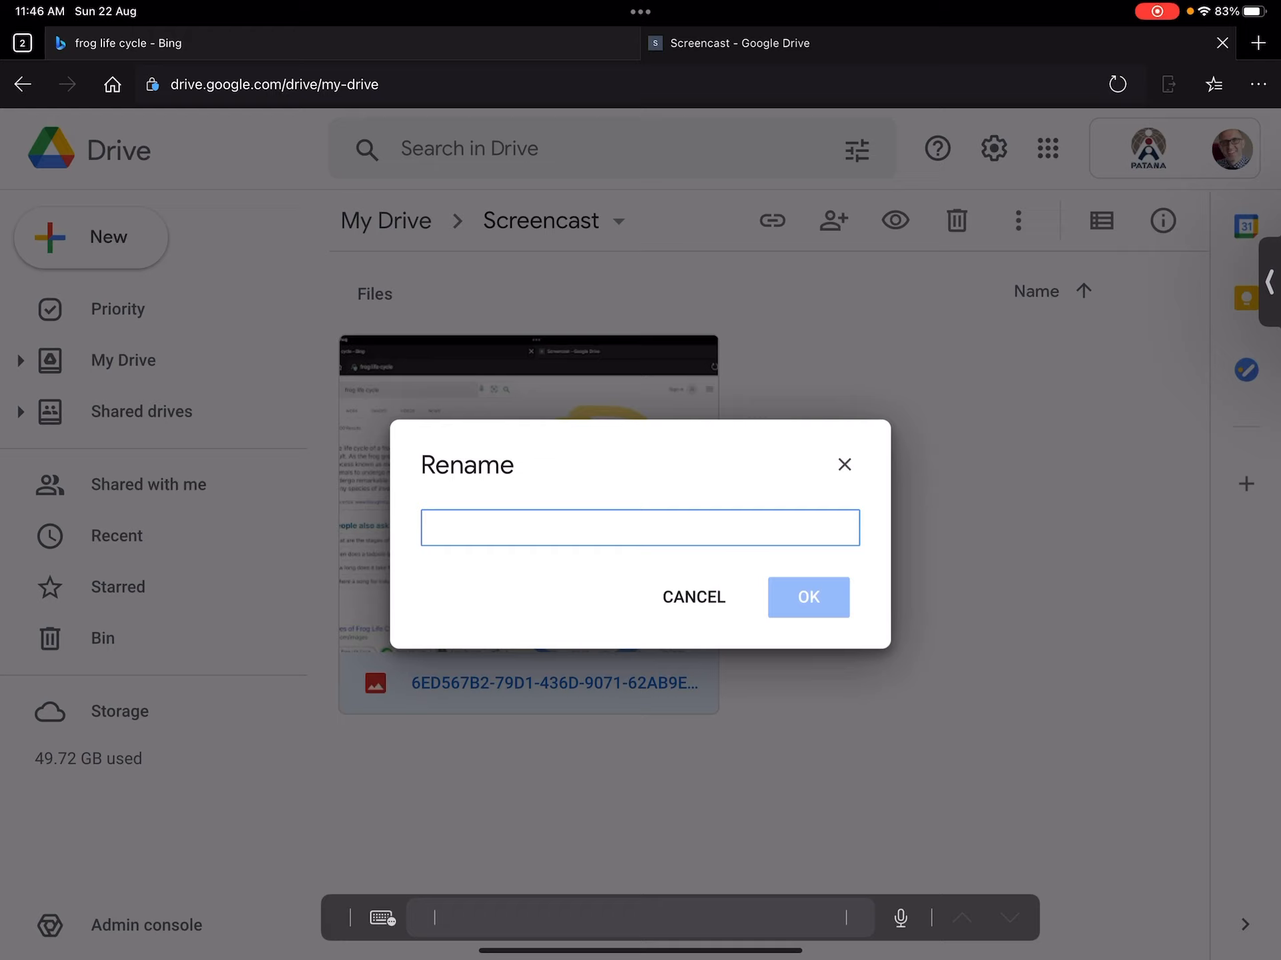
pyautogui.write('Screencast Orf frog')
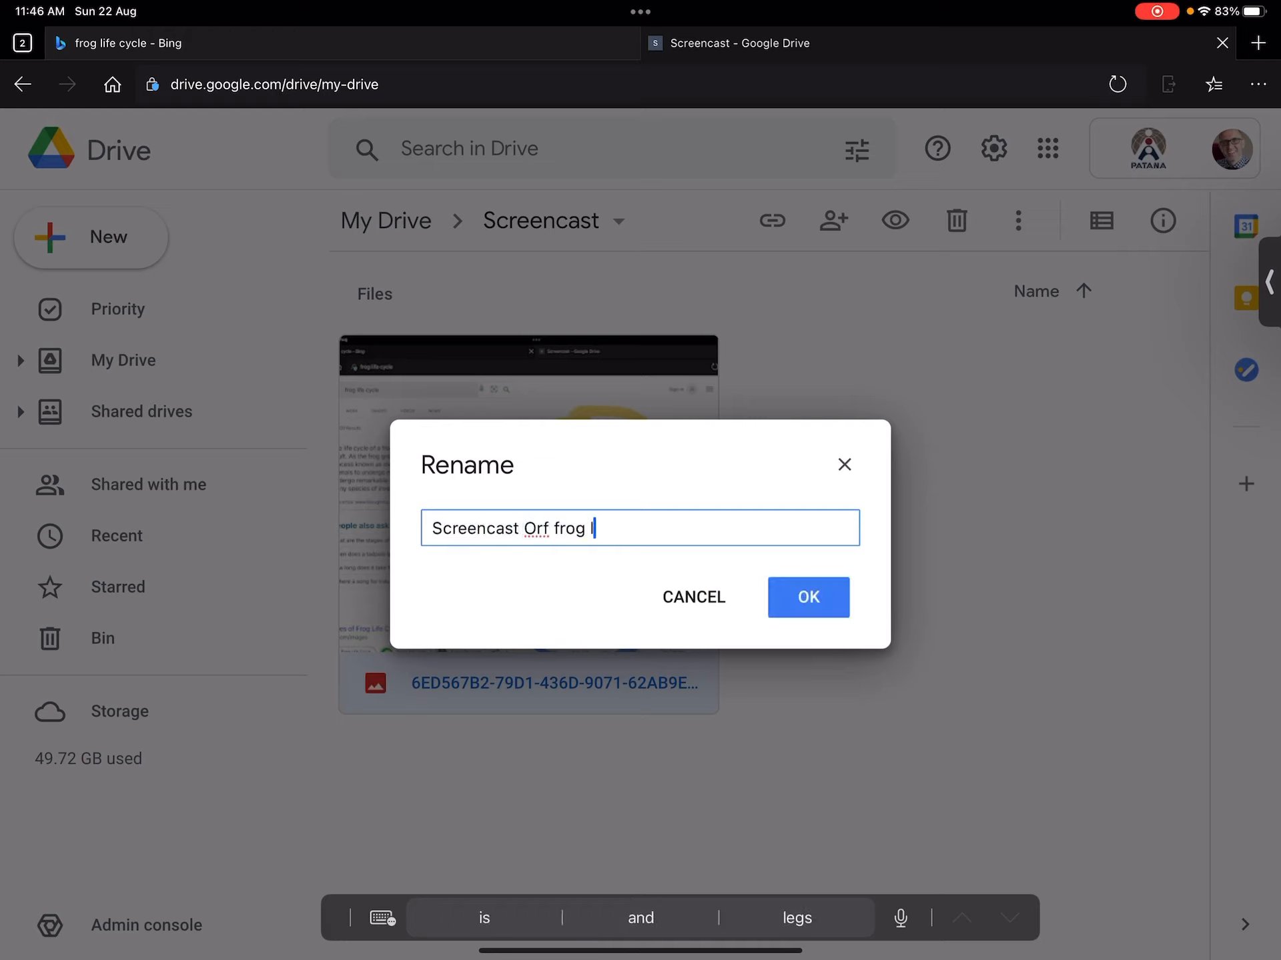
pyautogui.write('life')
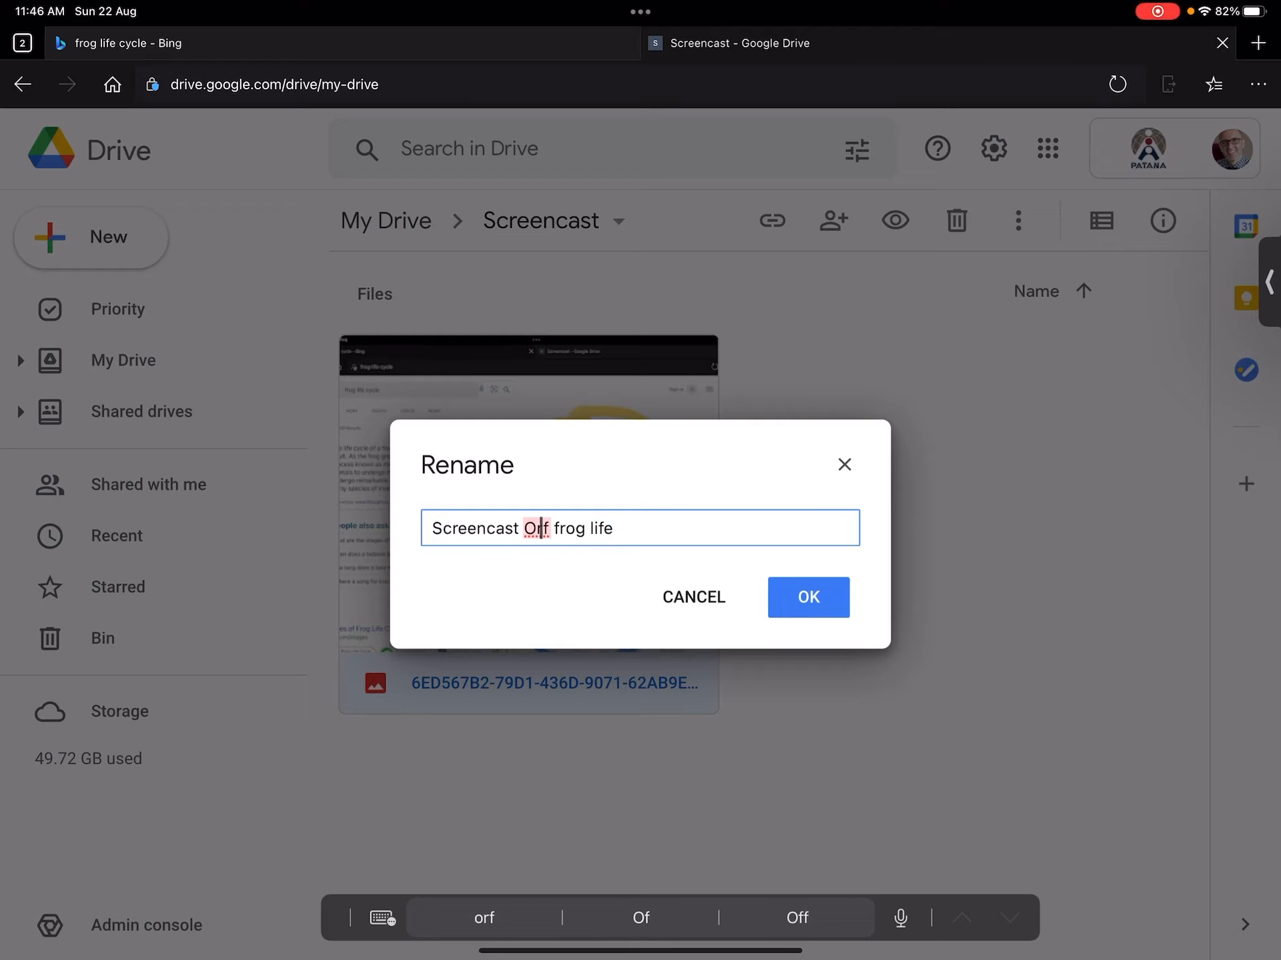
pyautogui.click(808, 597)
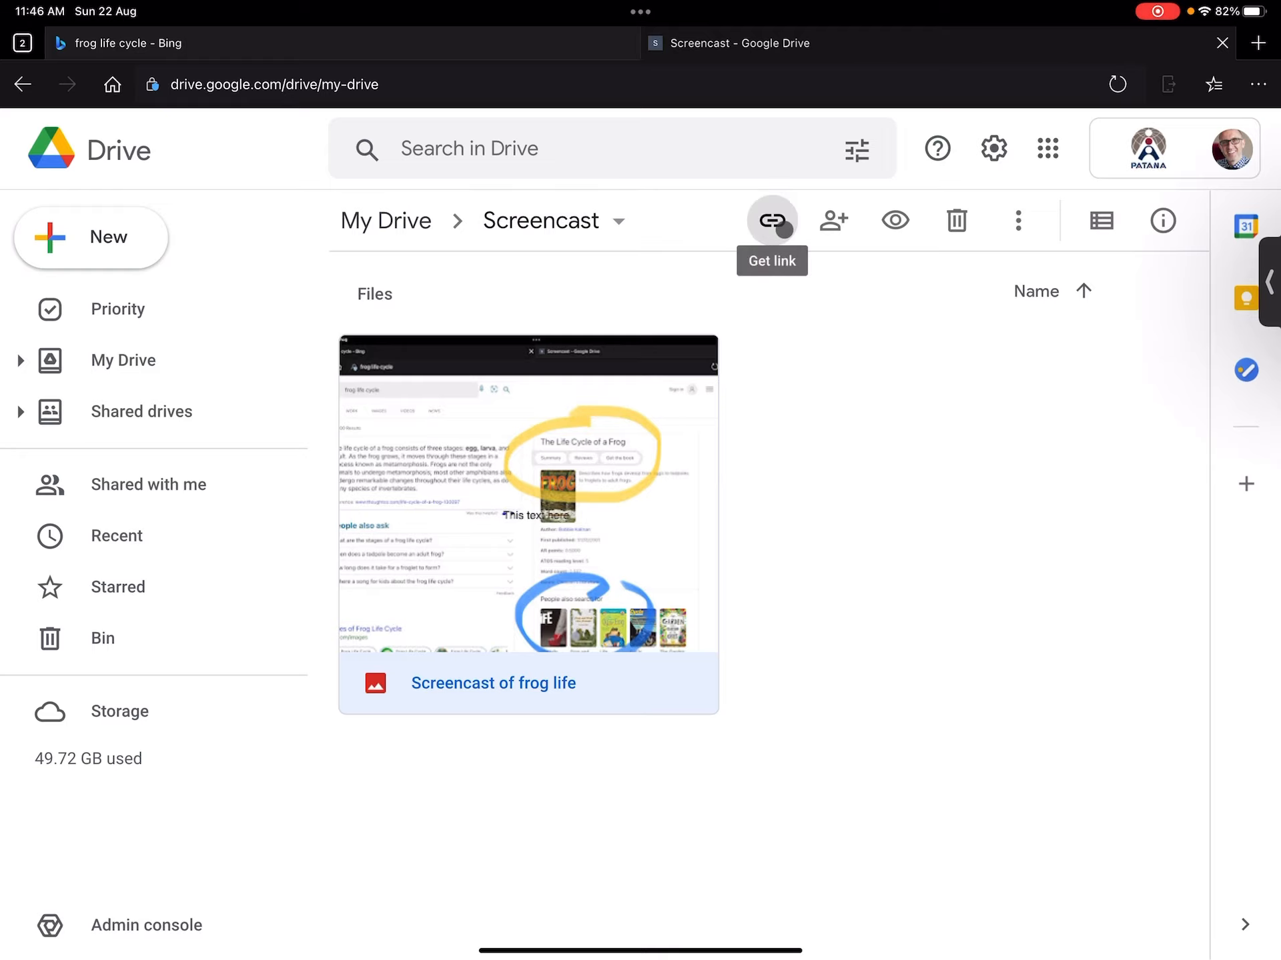
# - Copy the restricted share link for 'Screencast of frog life' and close sharing
pyautogui.click(771, 220)
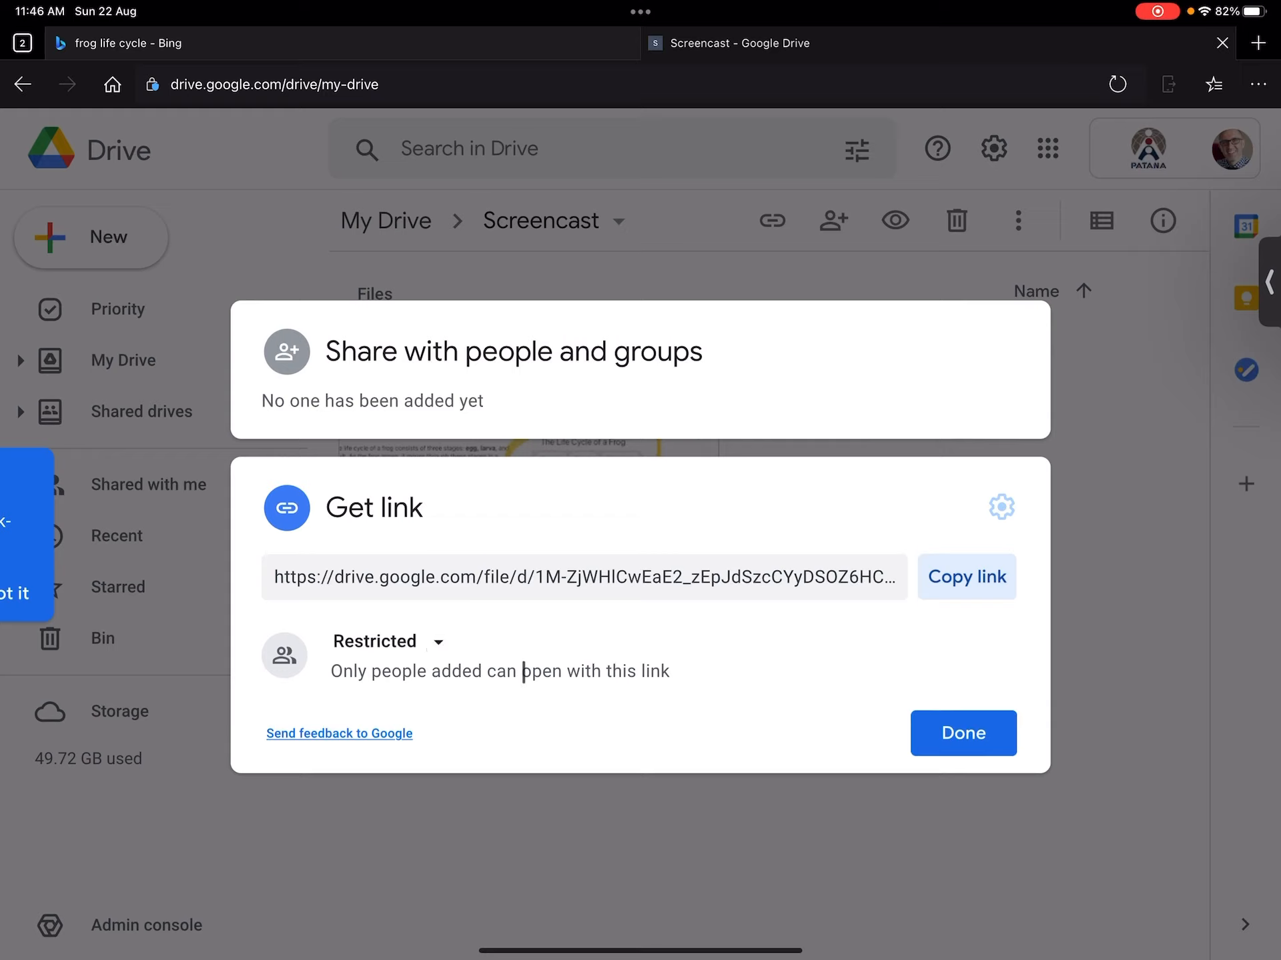
pyautogui.click(965, 576)
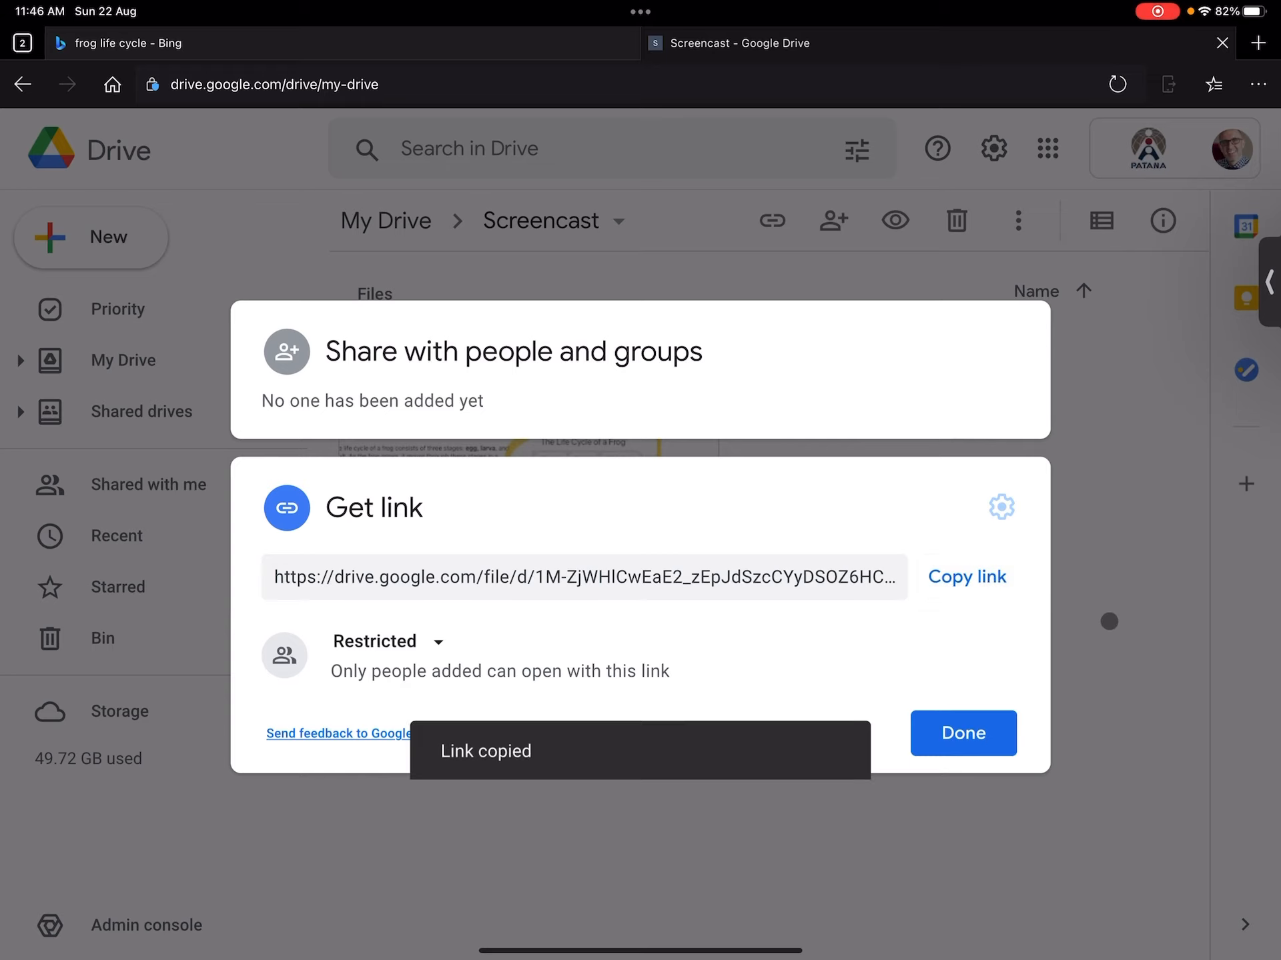
pyautogui.click(962, 733)
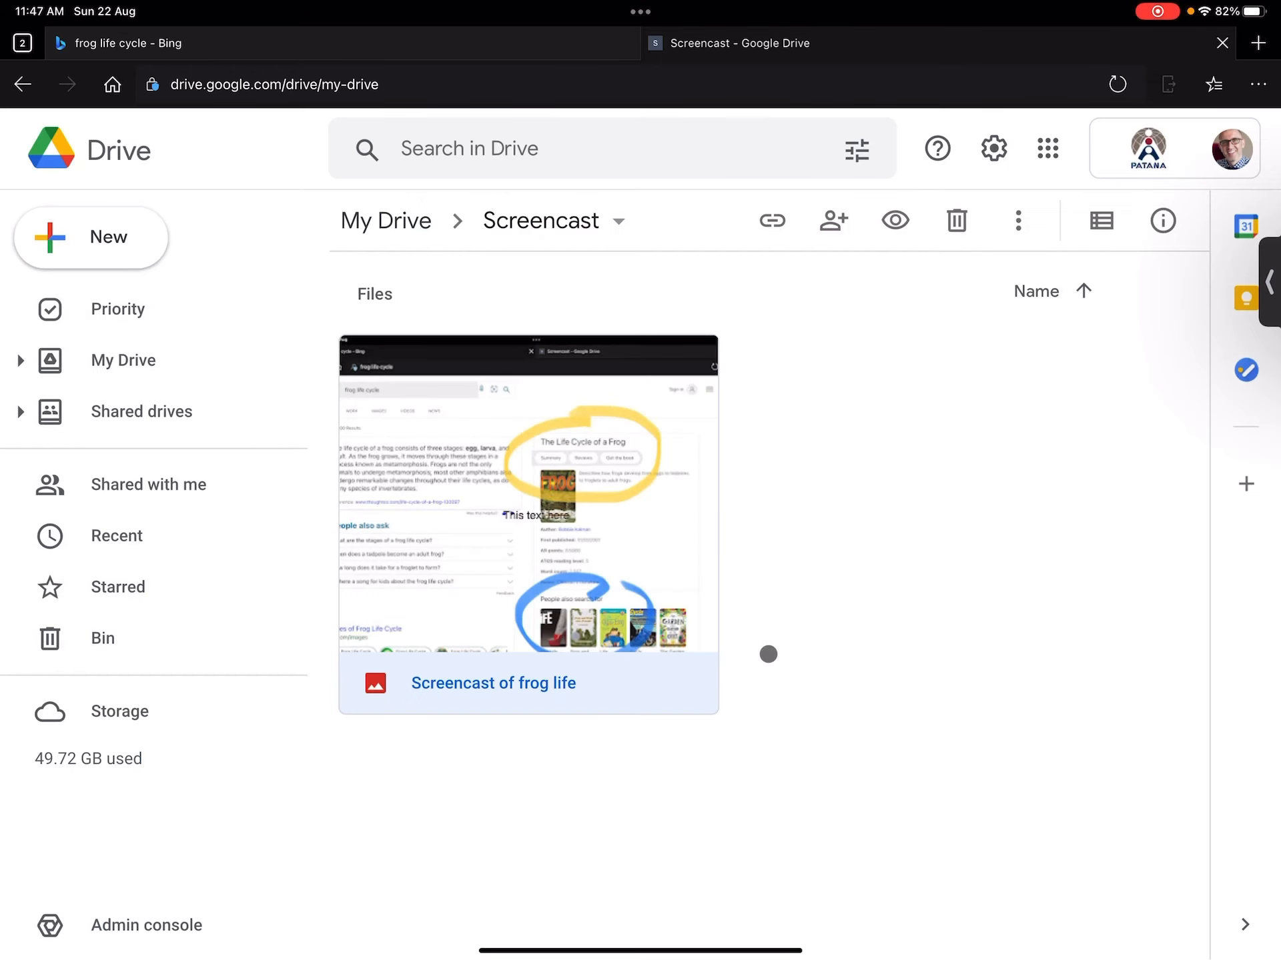
pyautogui.moveTo(865, 487)
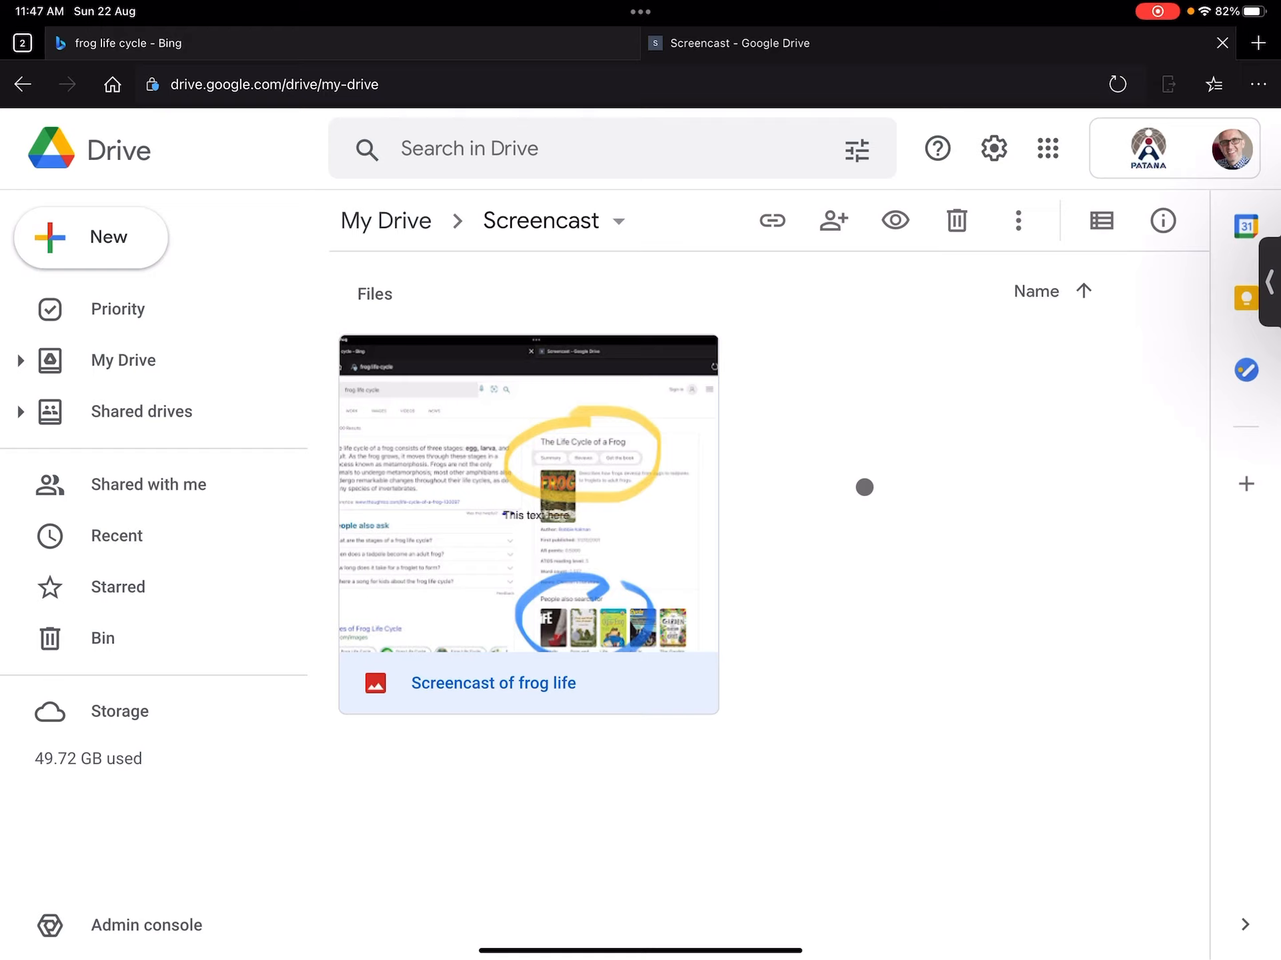